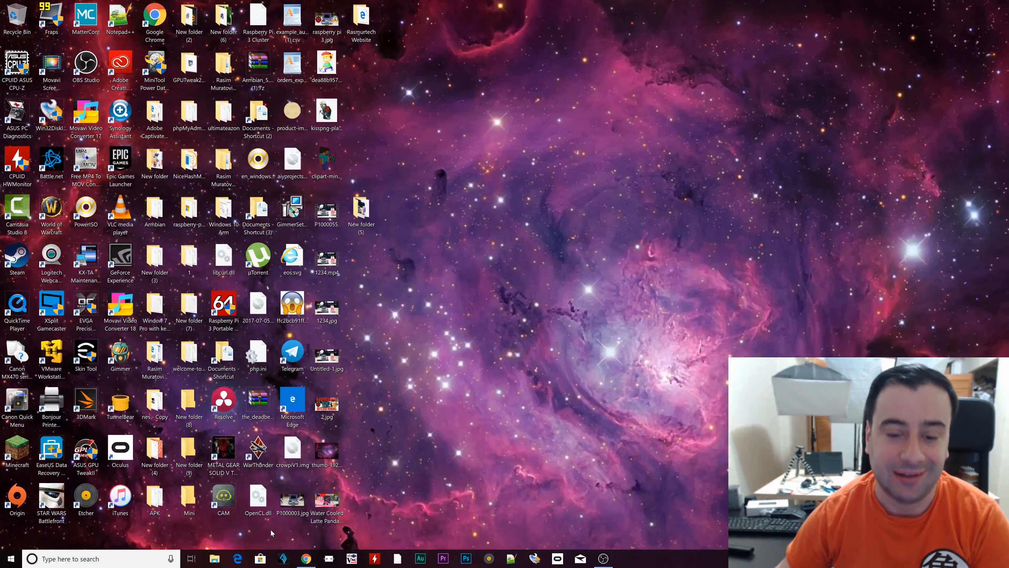
Show the docs.kali.org Raspberry Pi guide scrolled to the pre-built install steps.
left_click(305, 558)
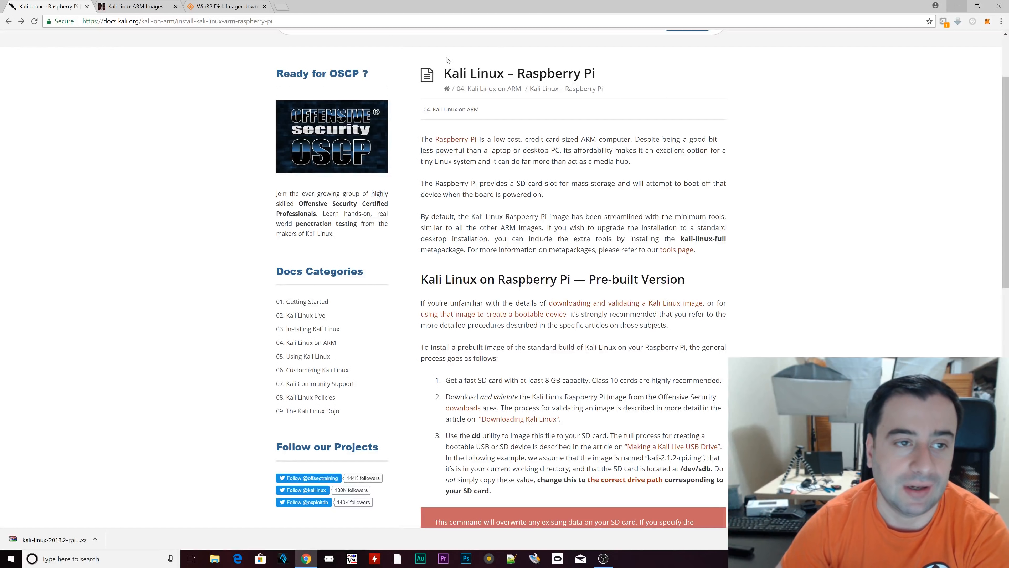
mouse_move(188, 74)
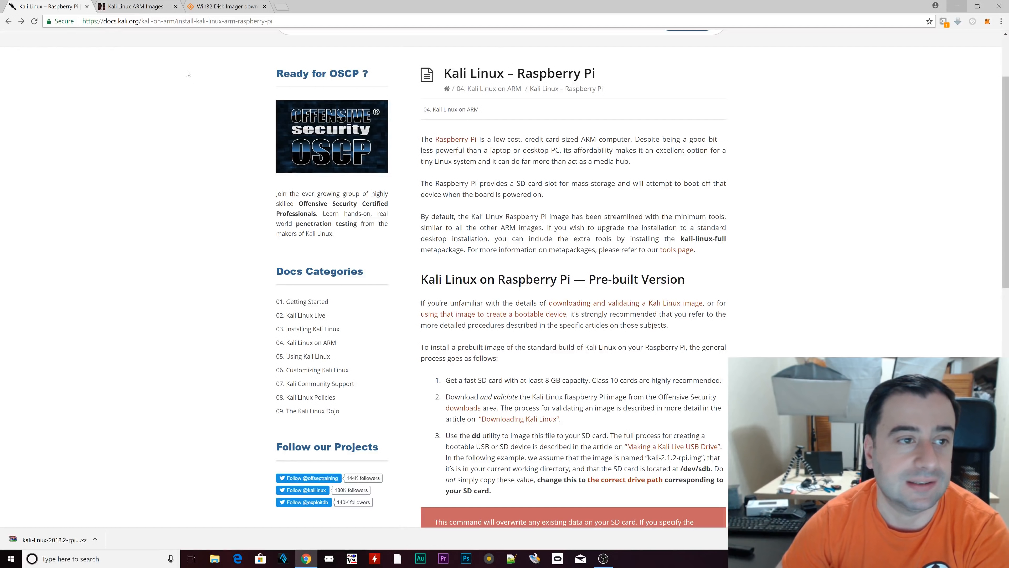
mouse_move(683, 111)
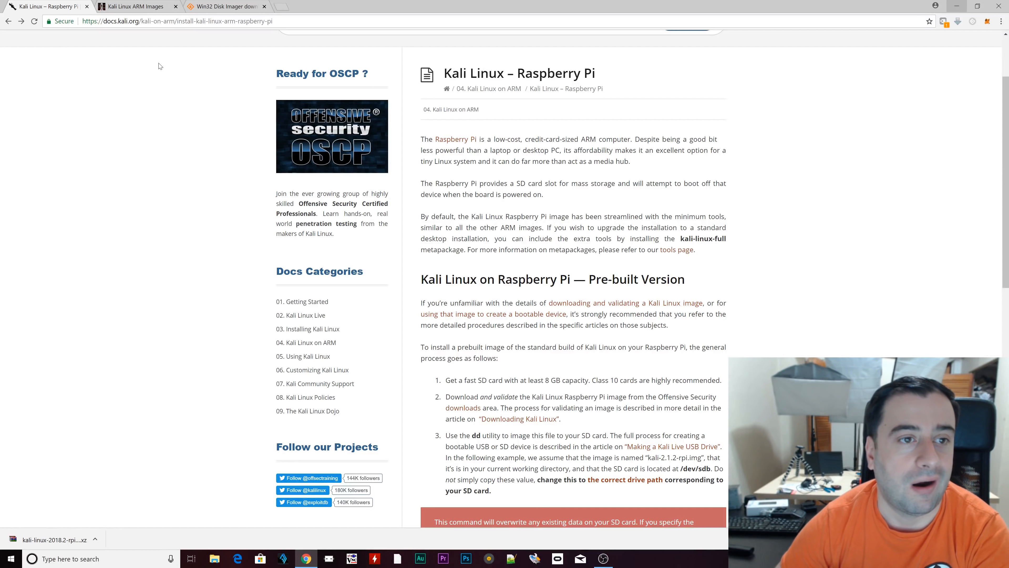
mouse_move(155, 73)
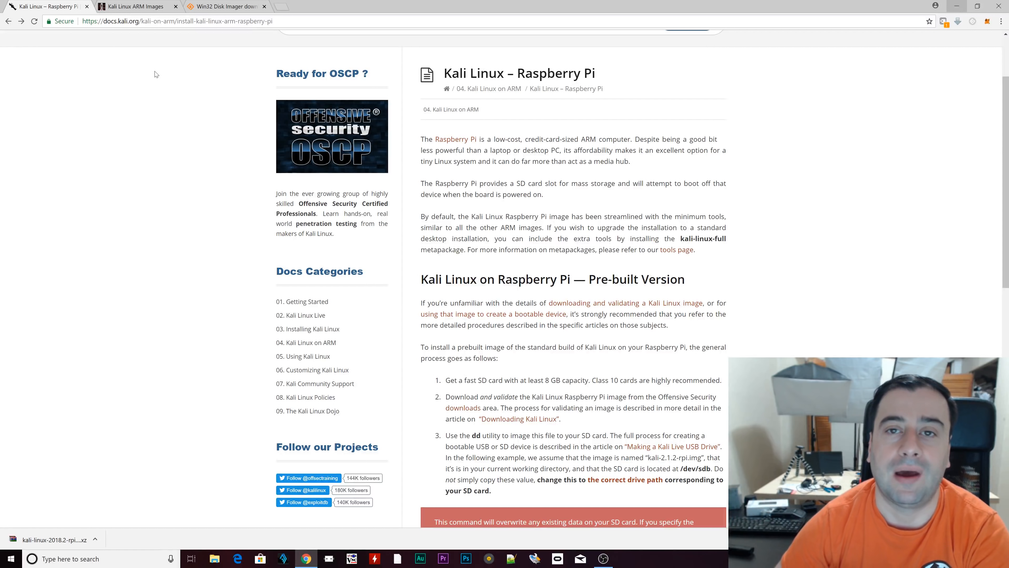
scroll("down", 3)
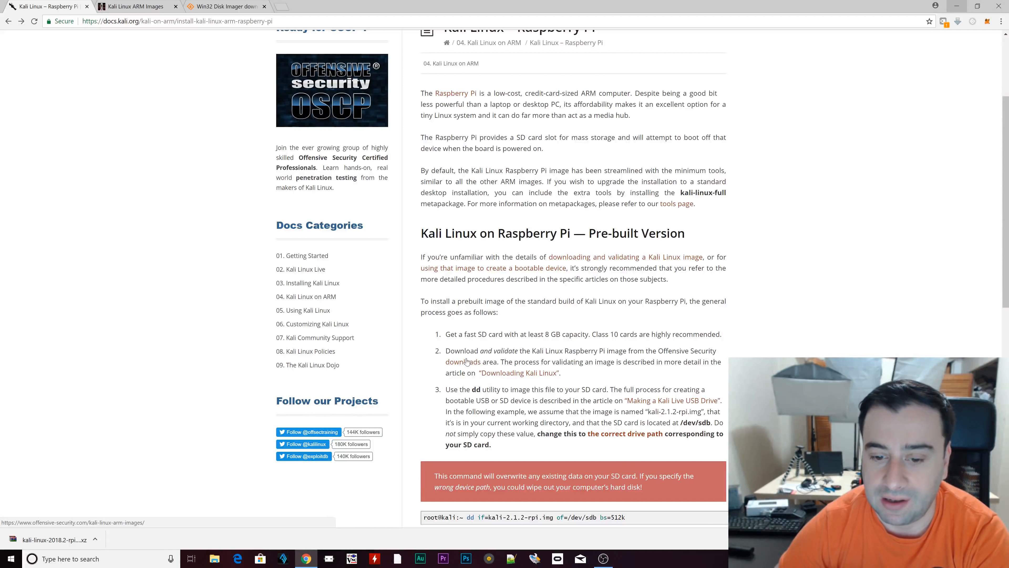
Open the Kali ARM Images page and scroll to the RaspberryPi Foundation downloads, closing the duplicate tab.
left_click(132, 6)
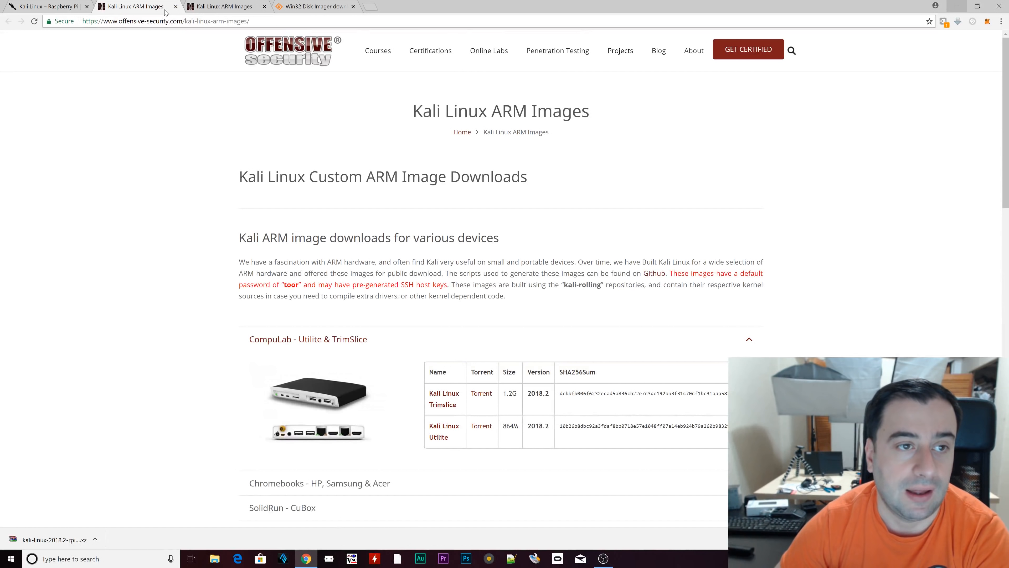
left_click(46, 6)
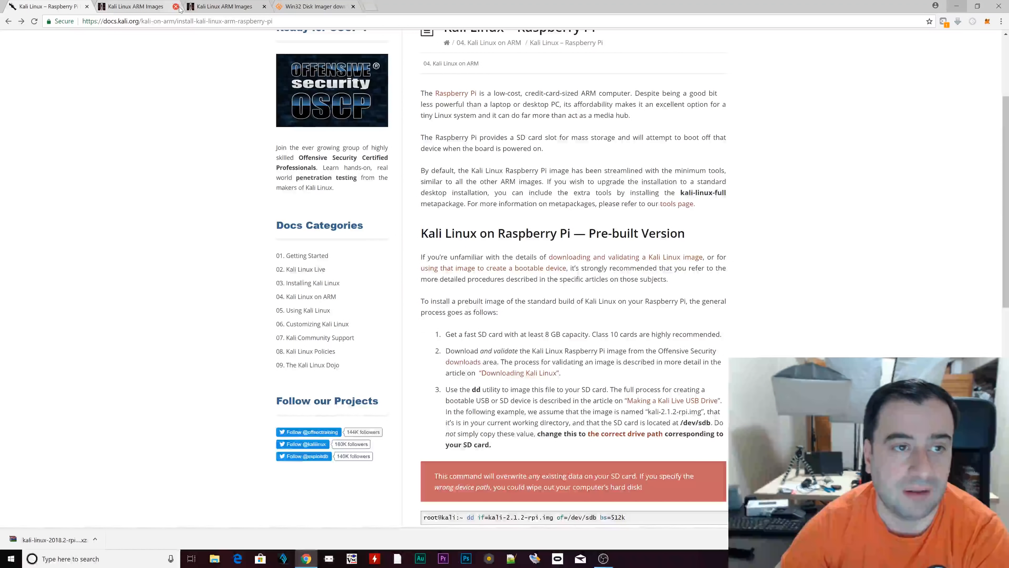
left_click(184, 6)
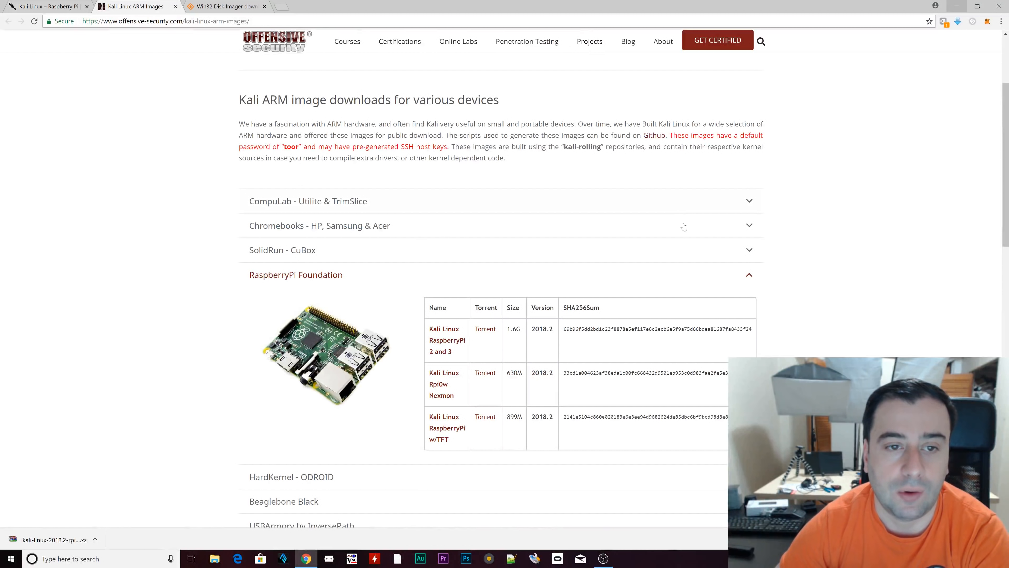
scroll("down", 3)
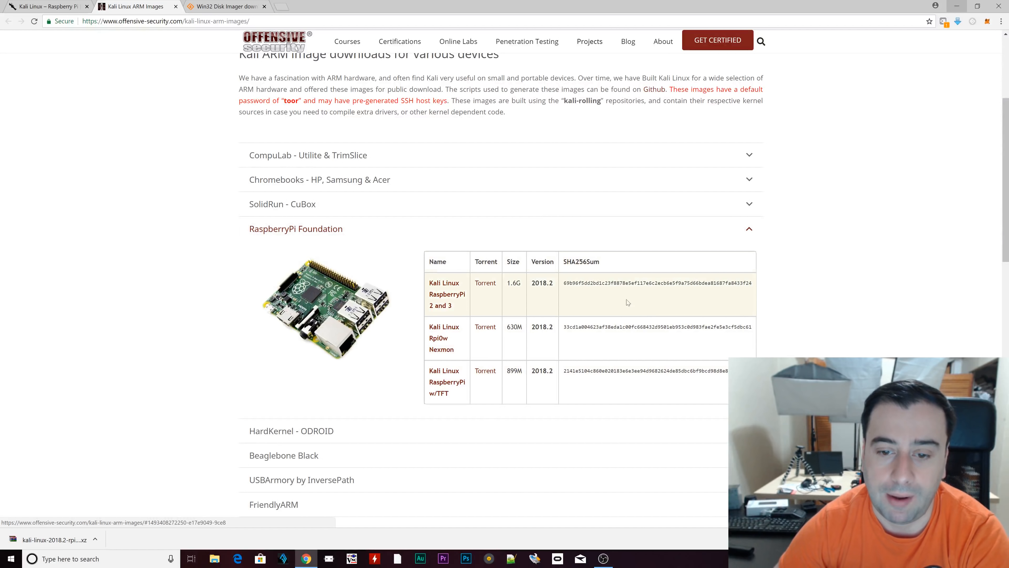
scroll("down", 3)
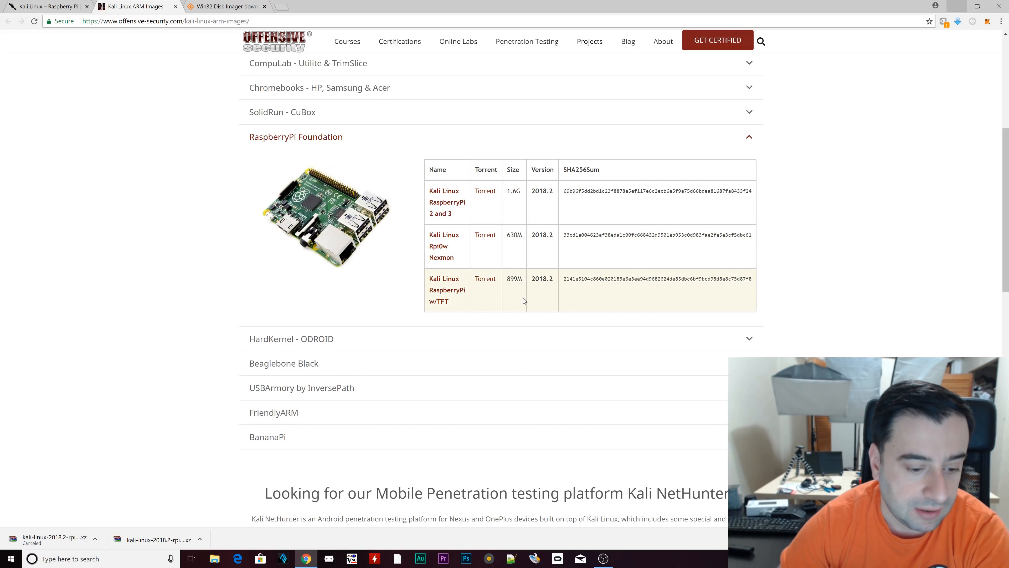
Show the Downloads folder with the Kali RPi3 nexmon image and its .img.xz archive.
left_click(215, 558)
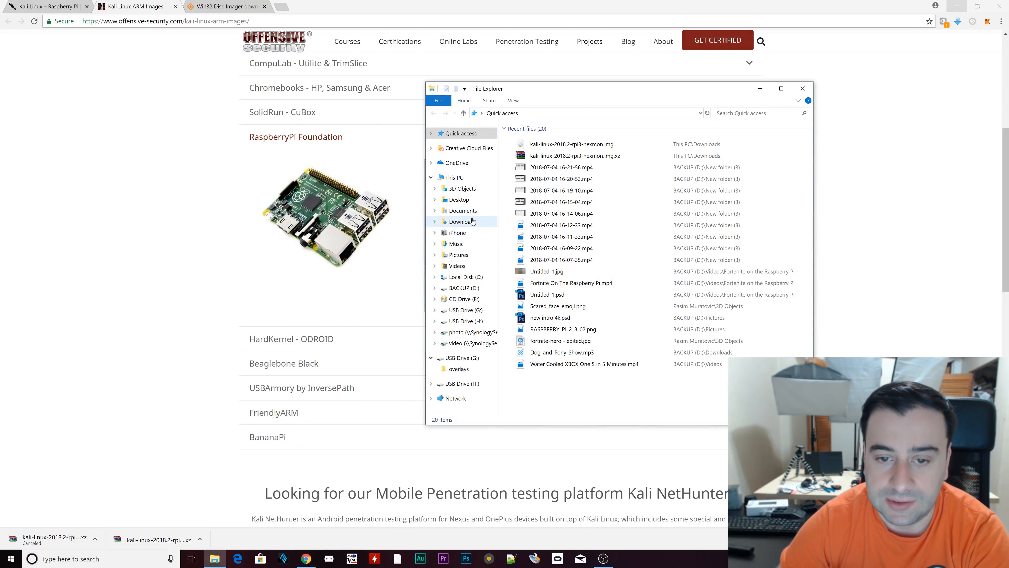
left_click(462, 222)
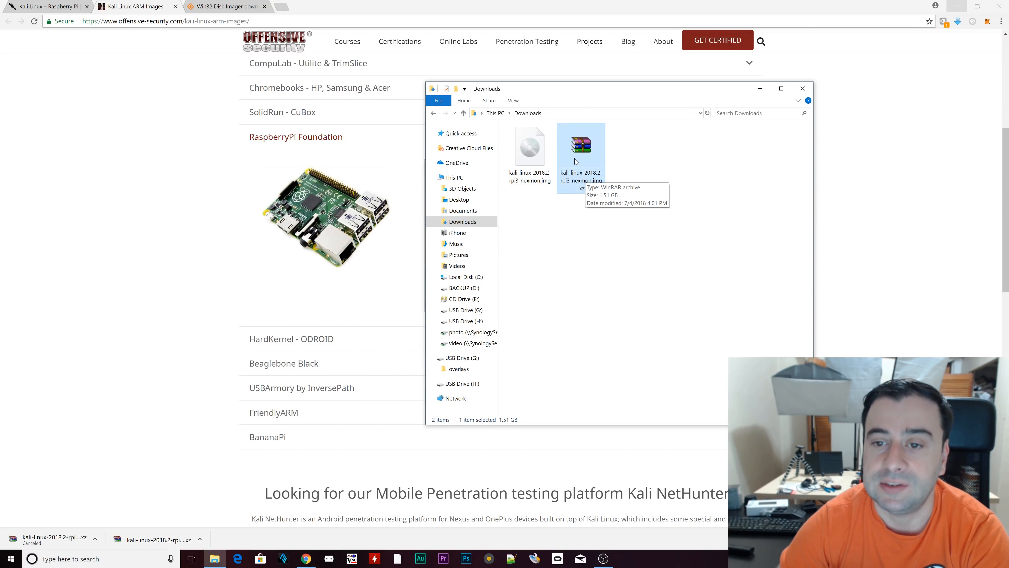
mouse_move(577, 165)
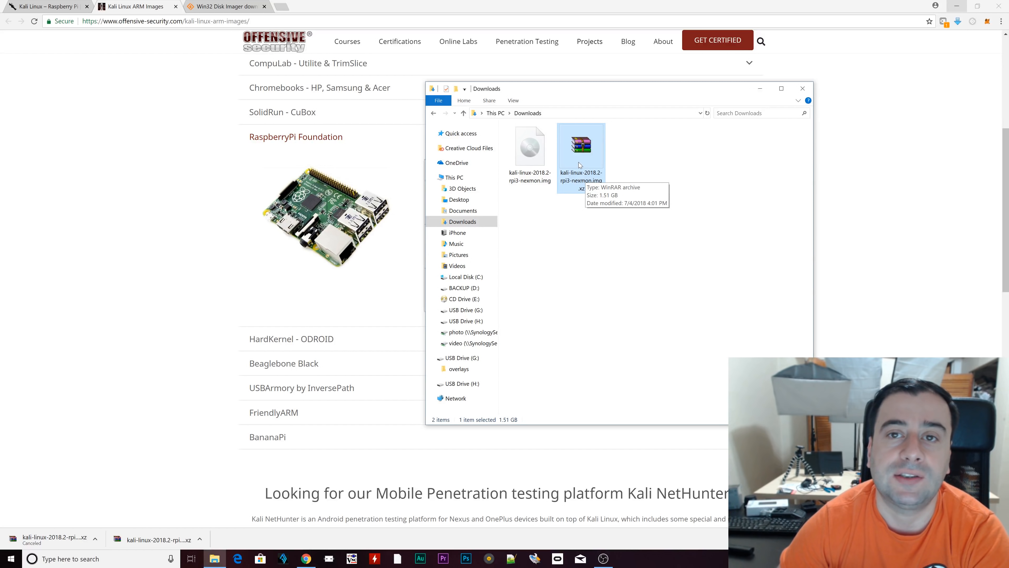
mouse_move(585, 192)
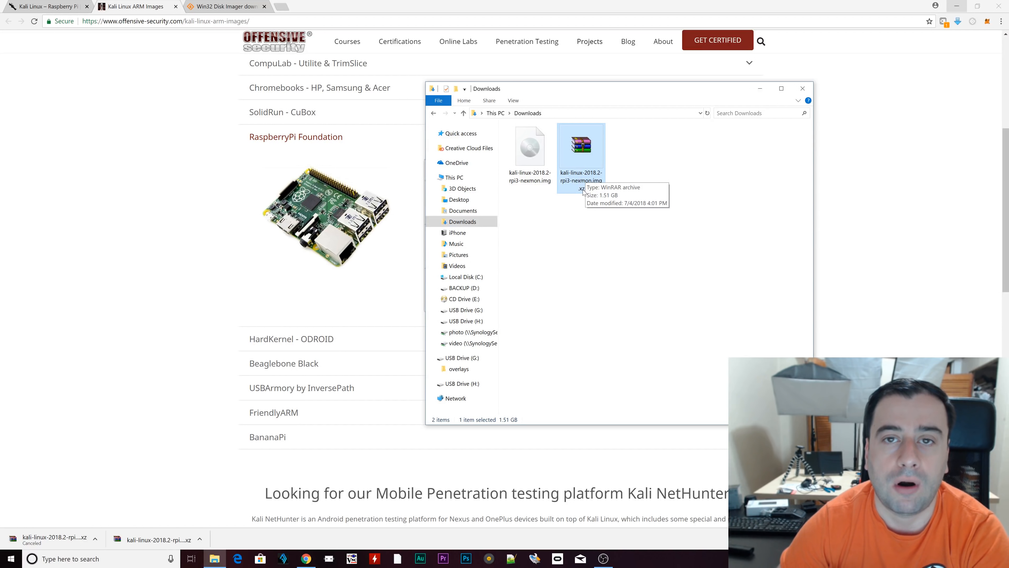
mouse_move(581, 158)
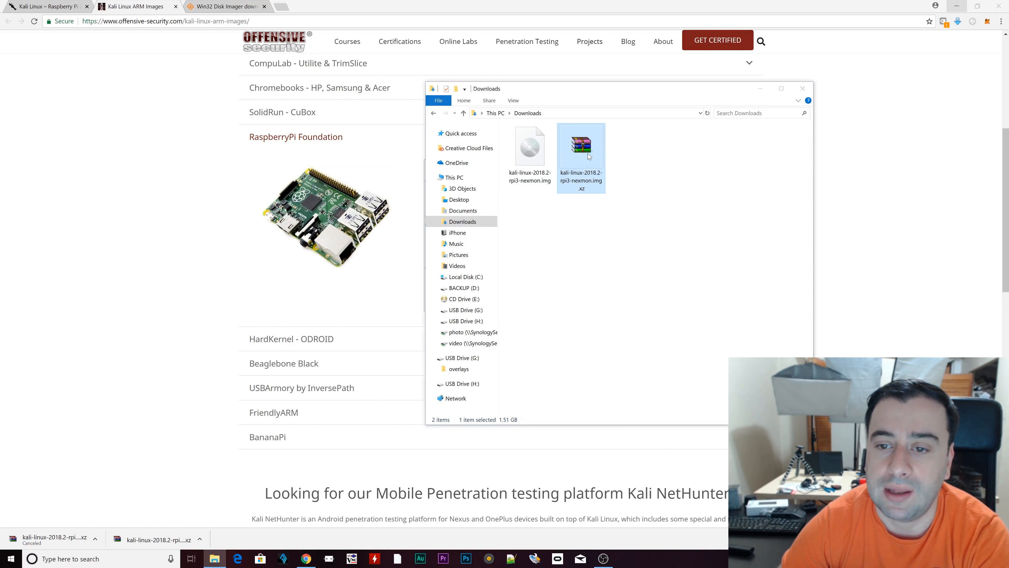
Extract the 7.34 GB Kali RPi3 nexmon disc image from the .img.xz archive into Downloads.
double_click(581, 145)
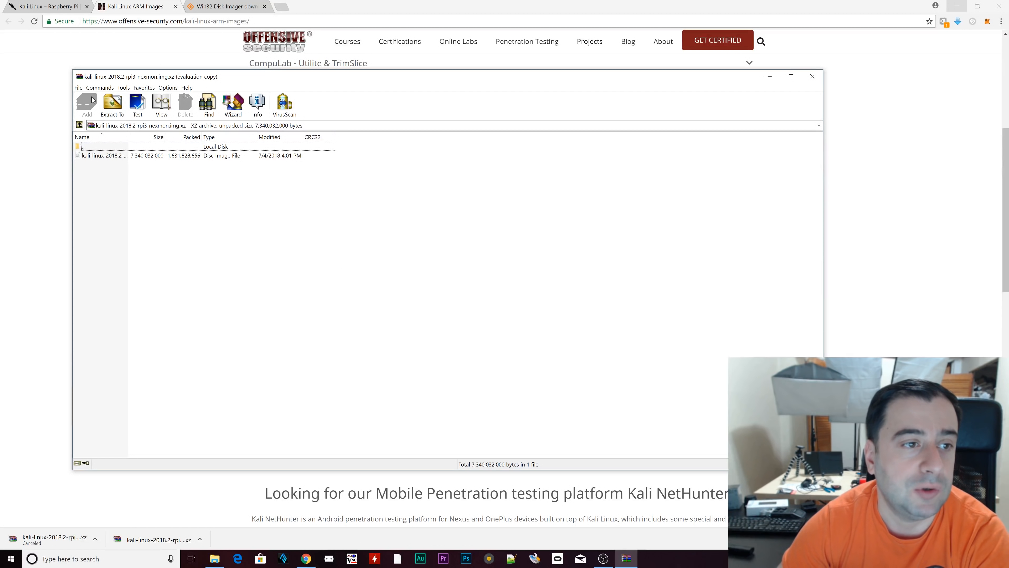
mouse_move(151, 151)
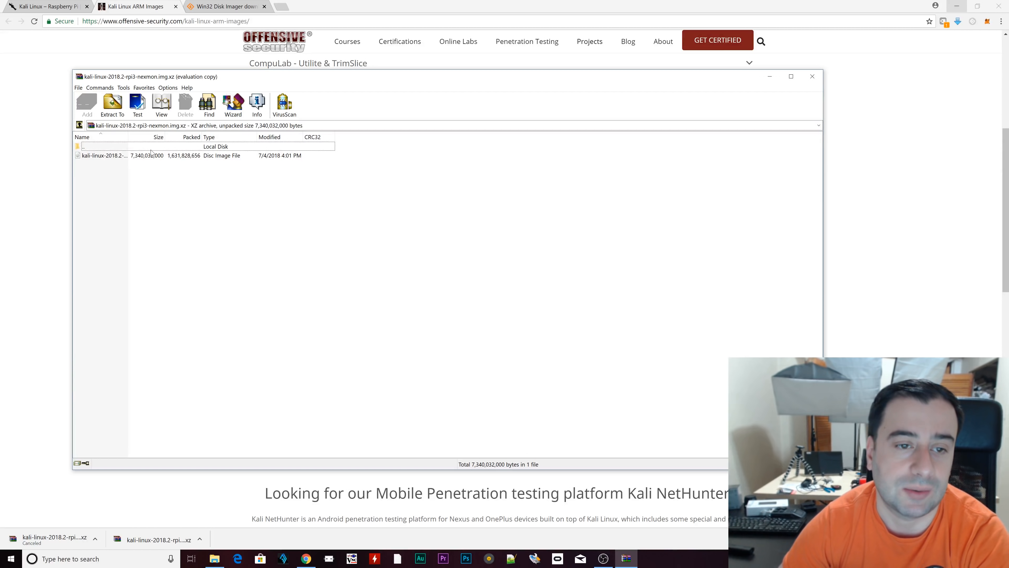
left_click(129, 155)
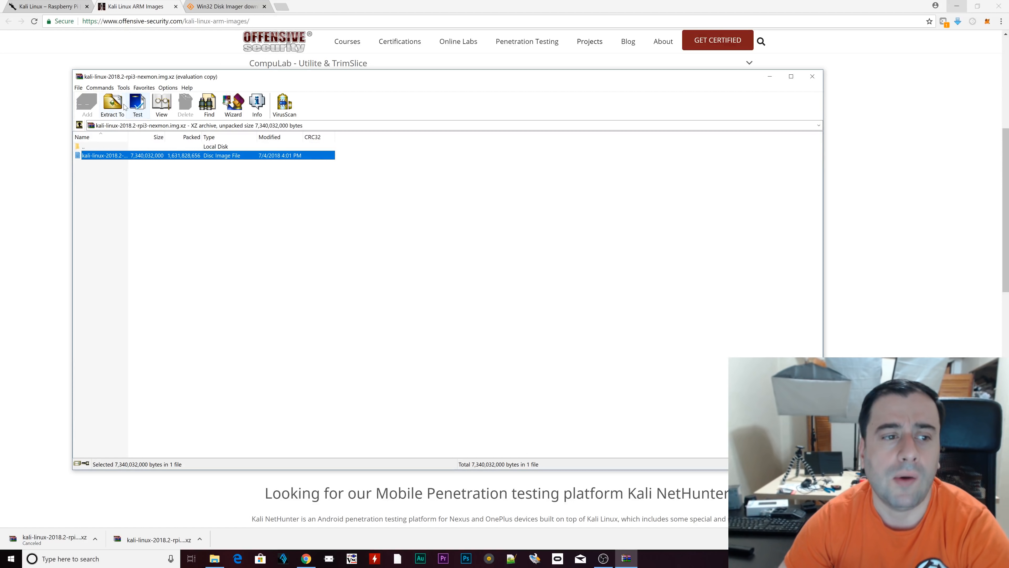
mouse_move(161, 104)
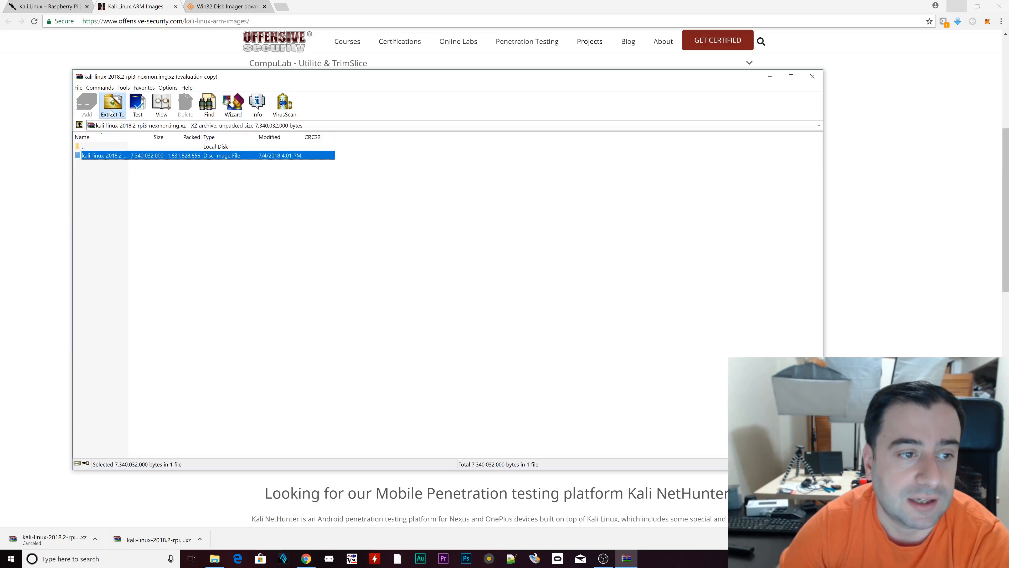
left_click(112, 104)
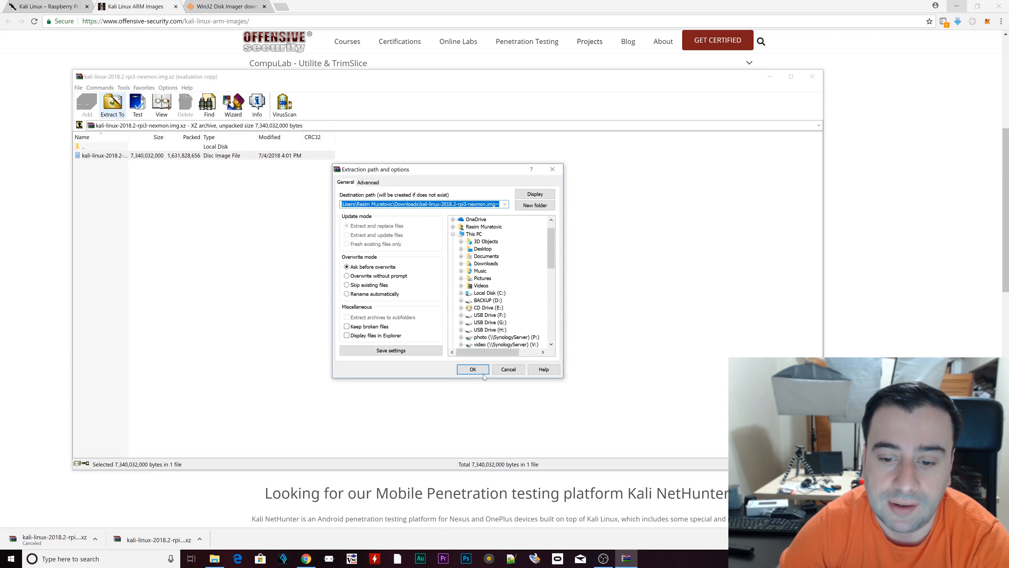
left_click(473, 369)
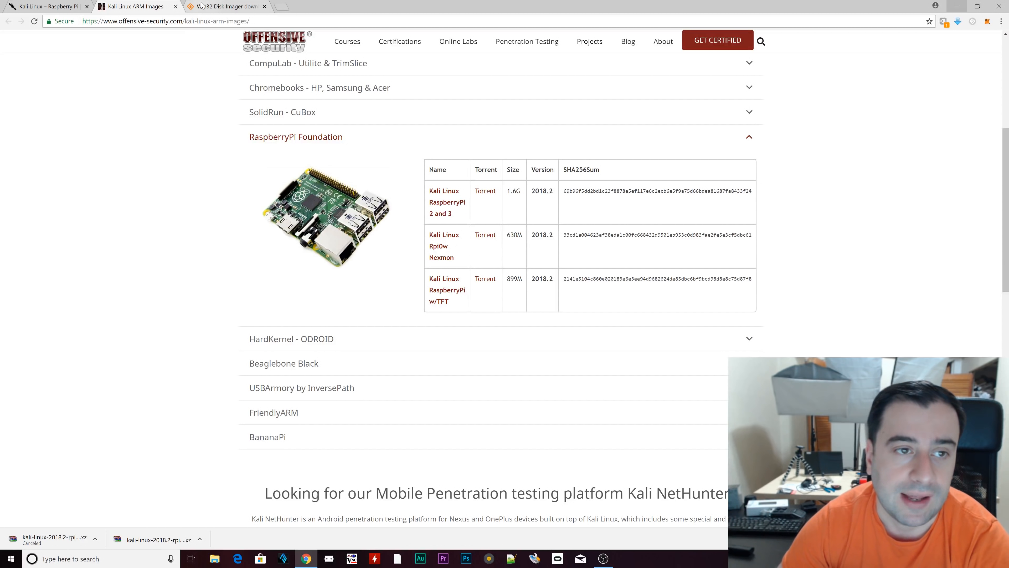
Download the Win32 Disk Imager installer from its SourceForge page.
left_click(222, 6)
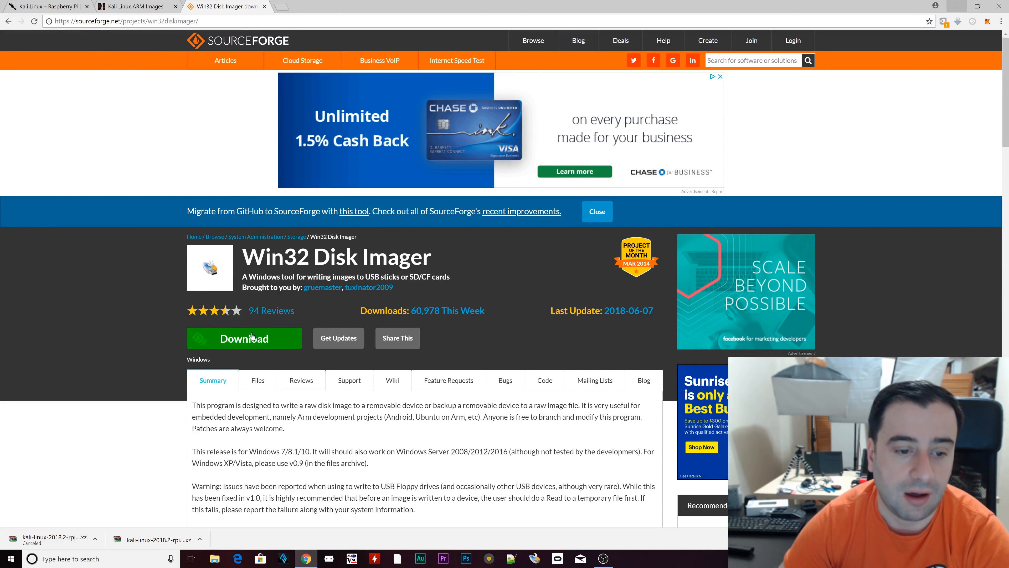
left_click(243, 338)
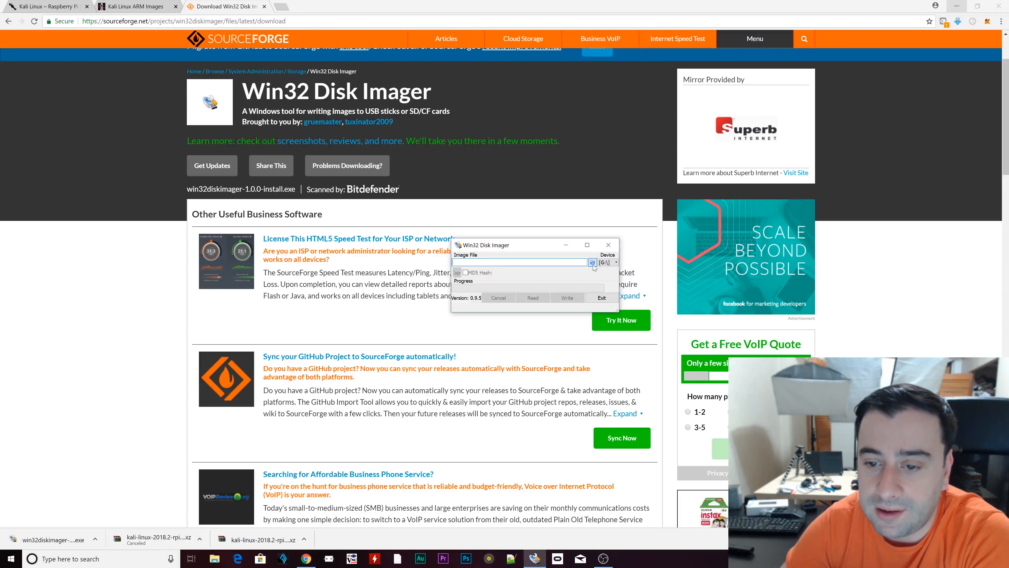
Write the Kali RPi3 nexmon image to drive G:, confirming the overwrite.
left_click(591, 263)
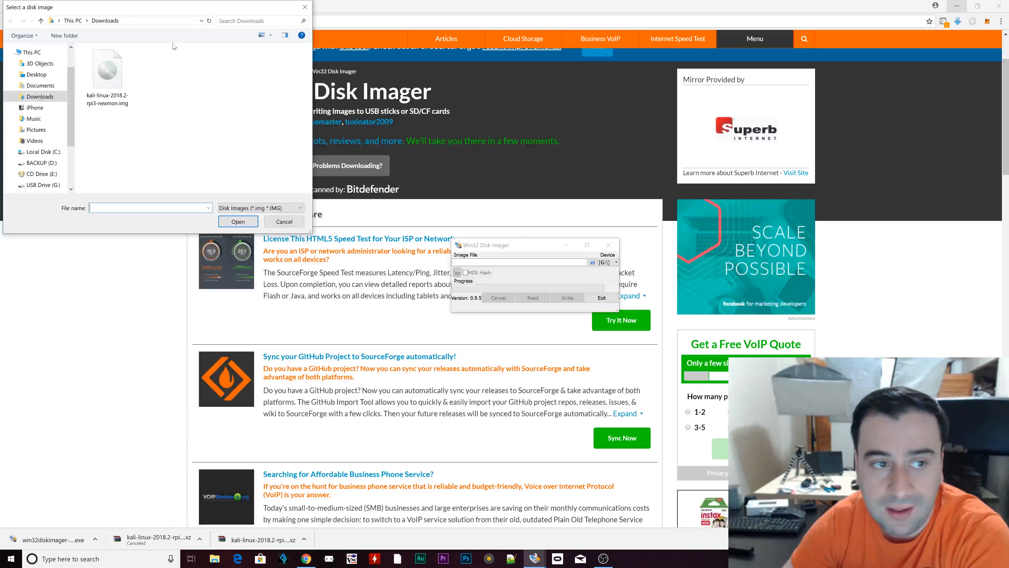
left_click(107, 67)
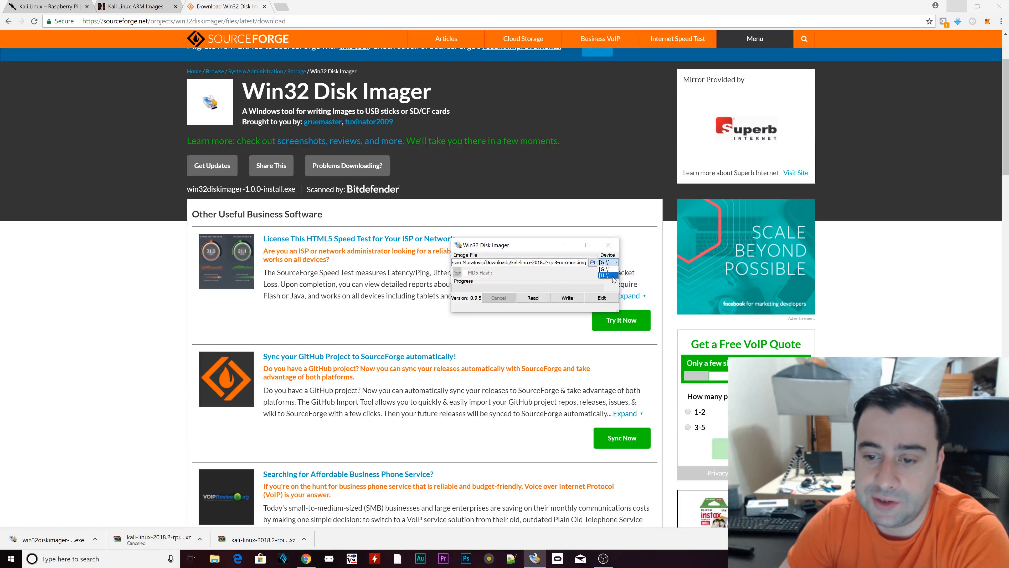
left_click(605, 262)
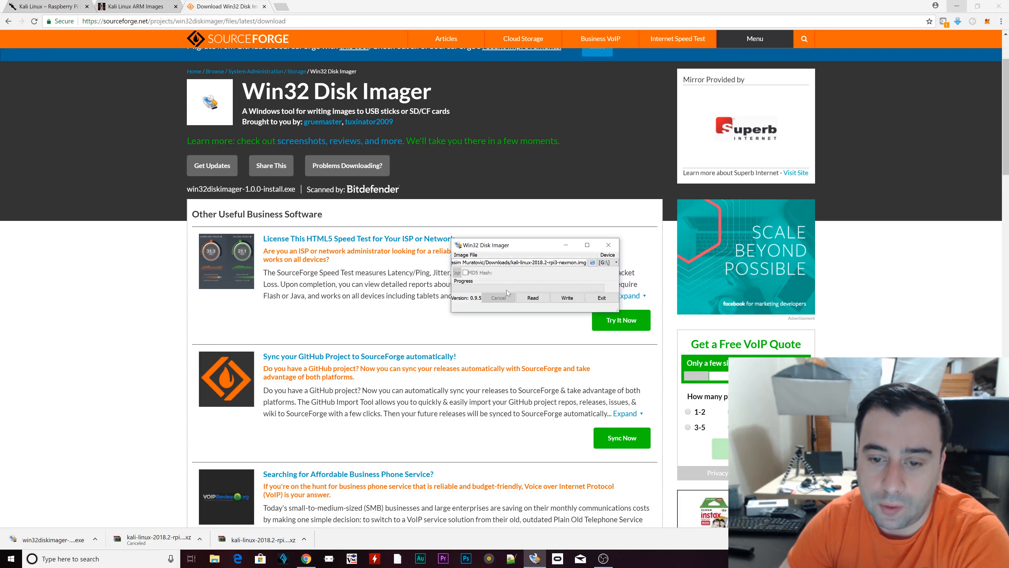
left_click(567, 298)
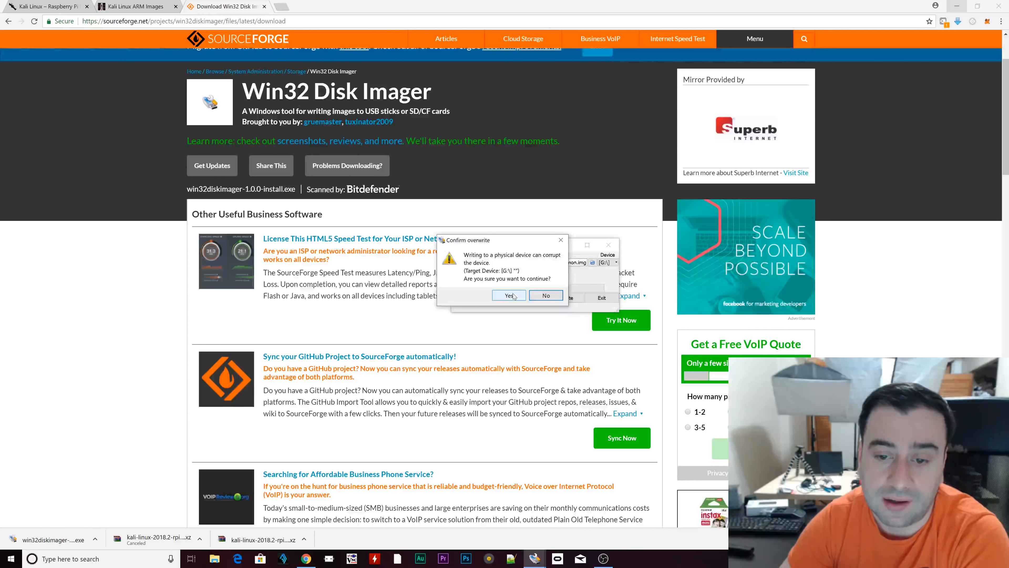
left_click(509, 295)
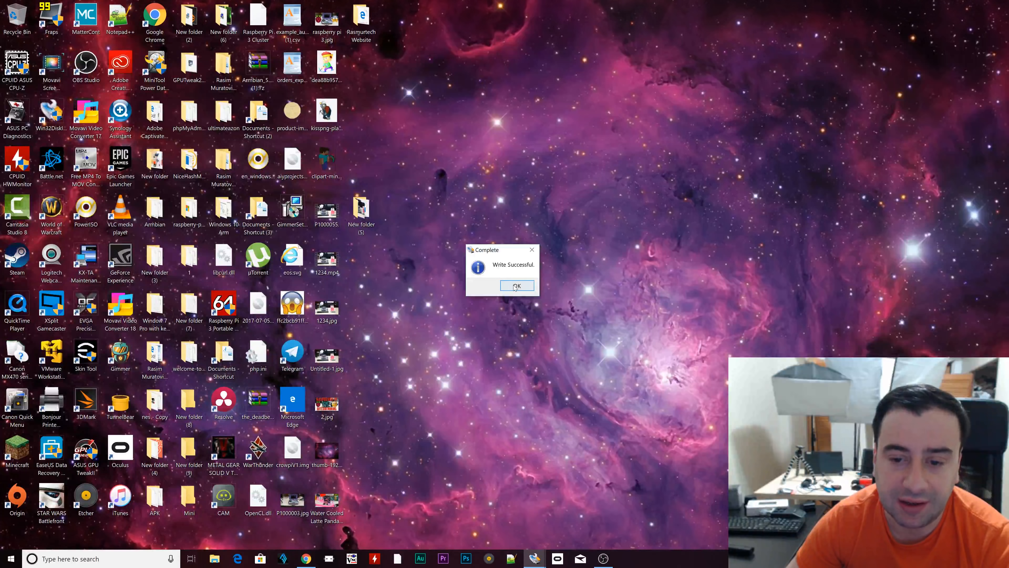
Dismiss the Write Successful notice before booting the Raspberry Pi.
left_click(516, 286)
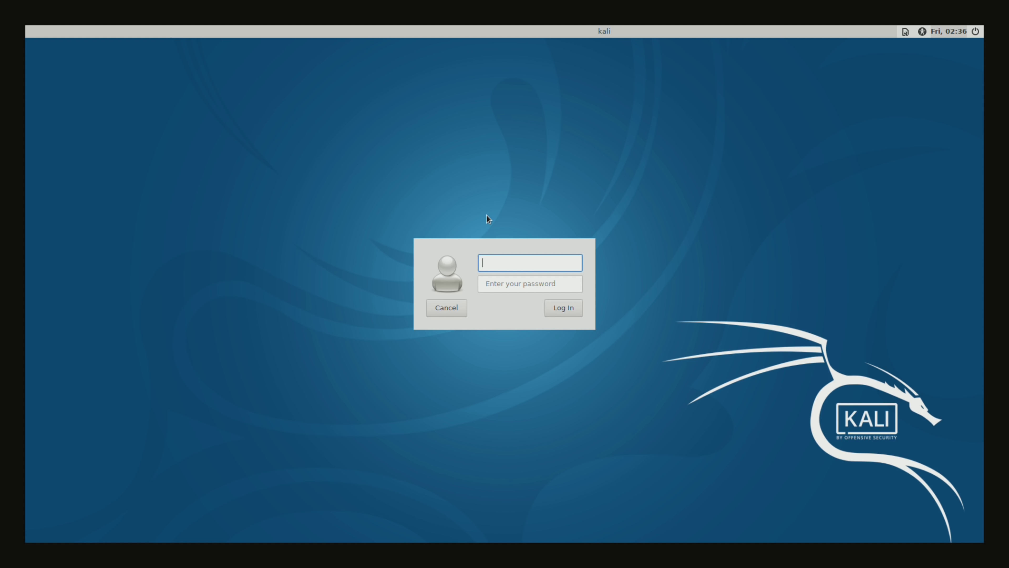
Log in as root and accept the default panel configuration.
type("root")
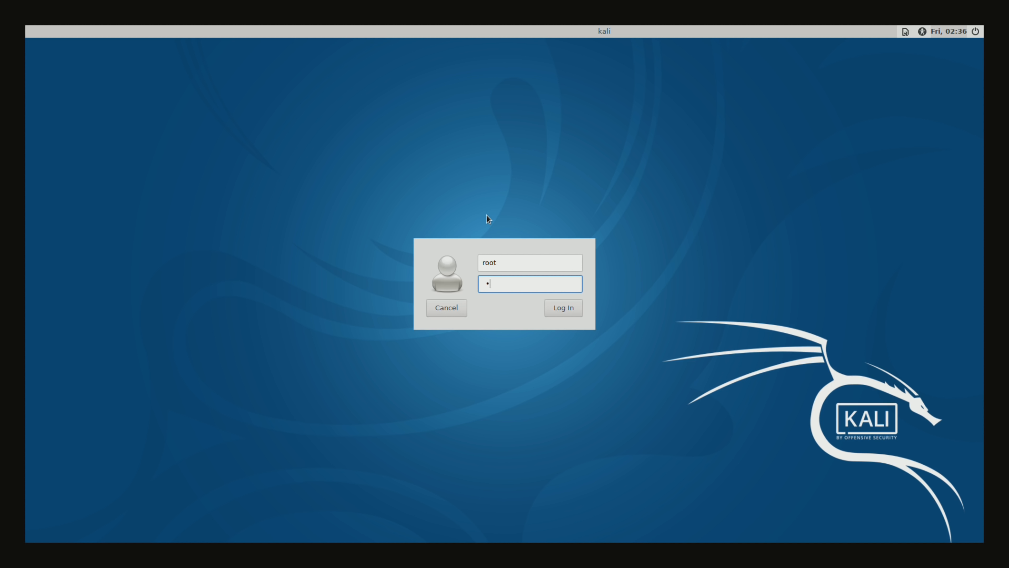
left_click(562, 307)
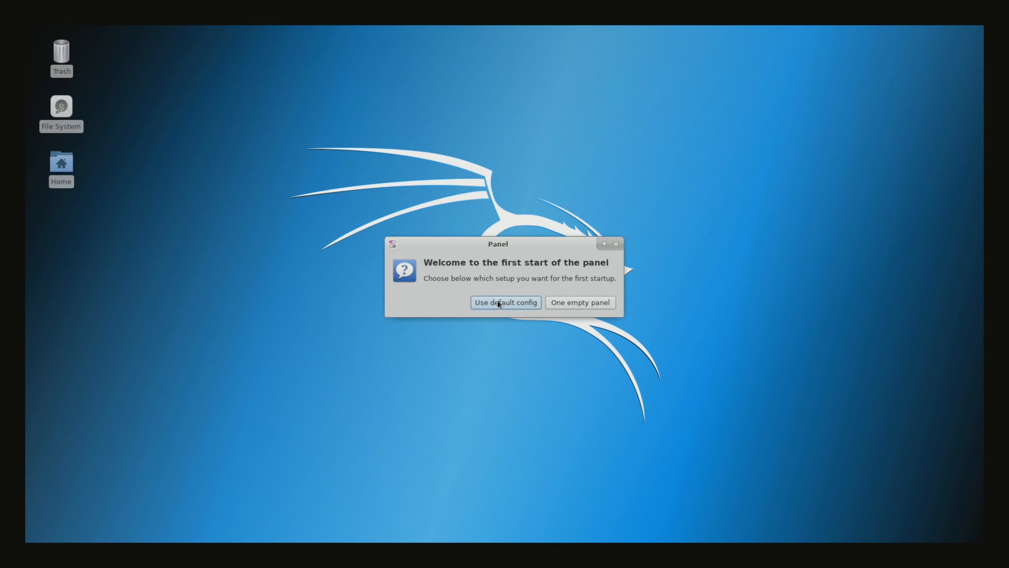
left_click(505, 302)
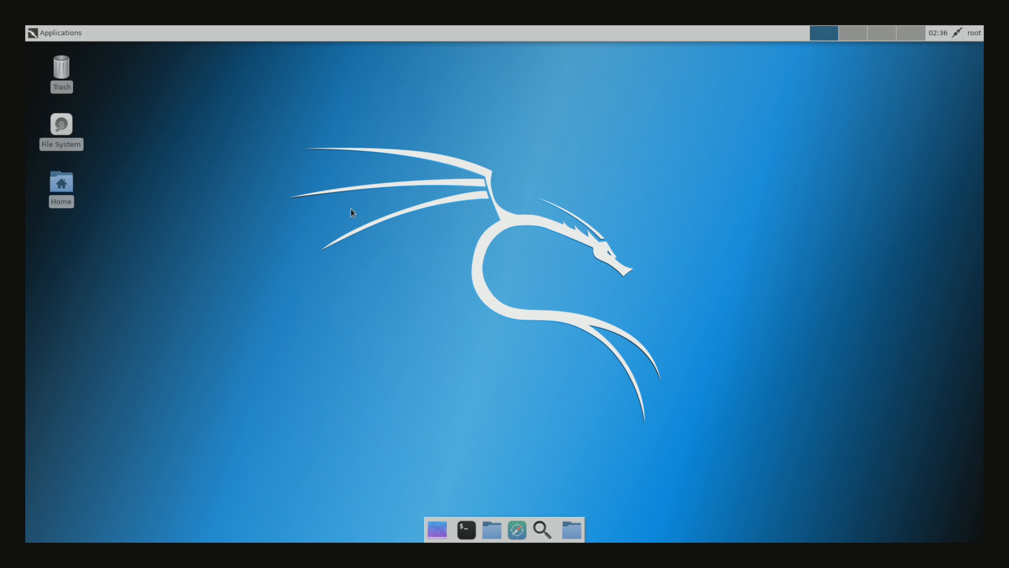
mouse_move(124, 77)
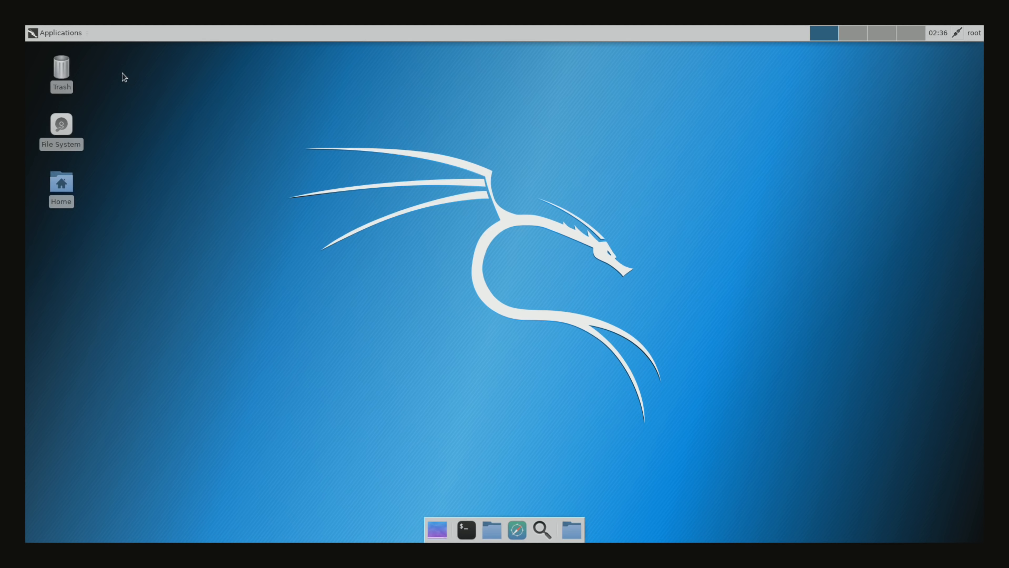
Launch Terminal Emulator from Applications and maximize it.
left_click(54, 33)
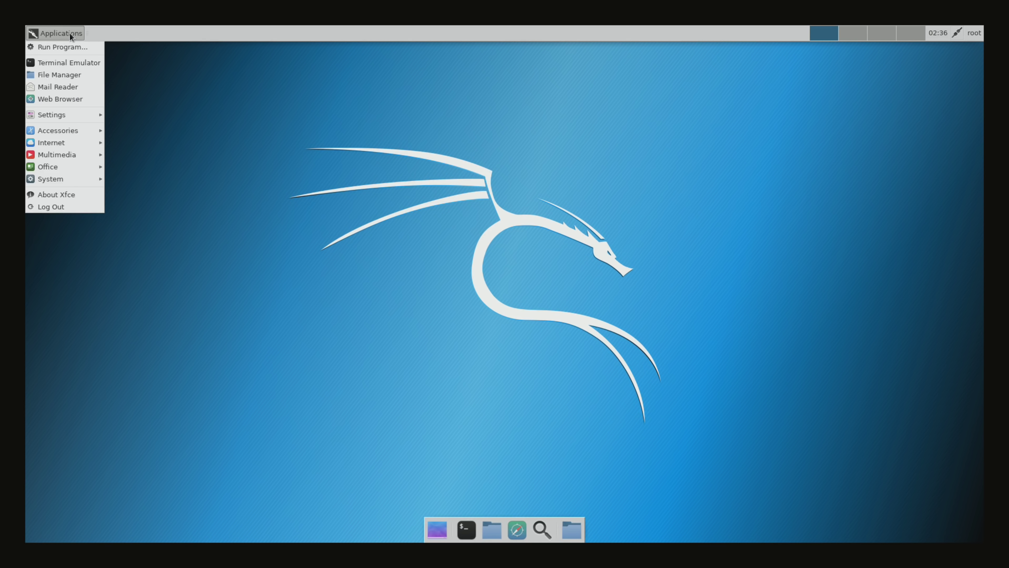
mouse_move(51, 207)
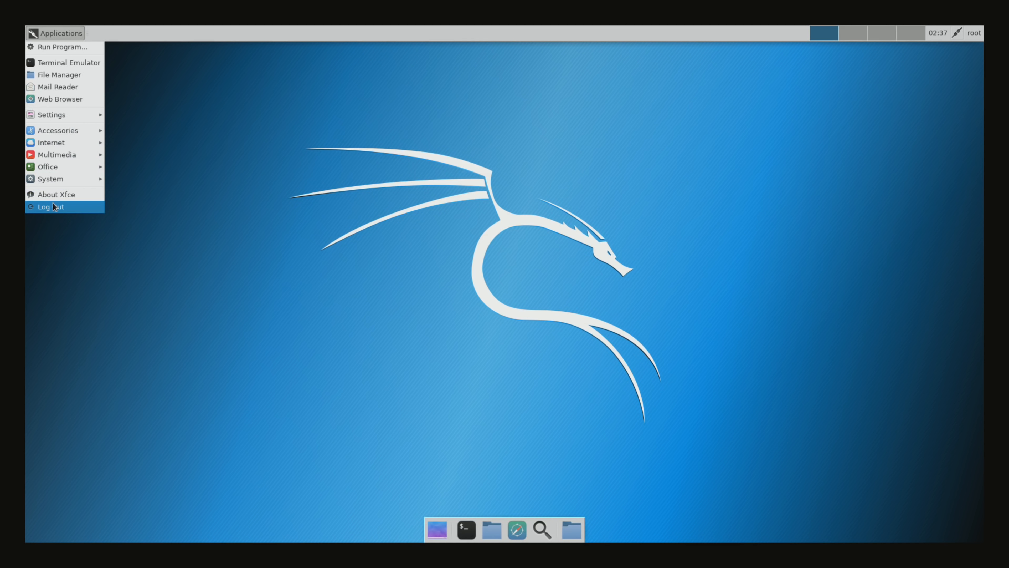
mouse_move(52, 114)
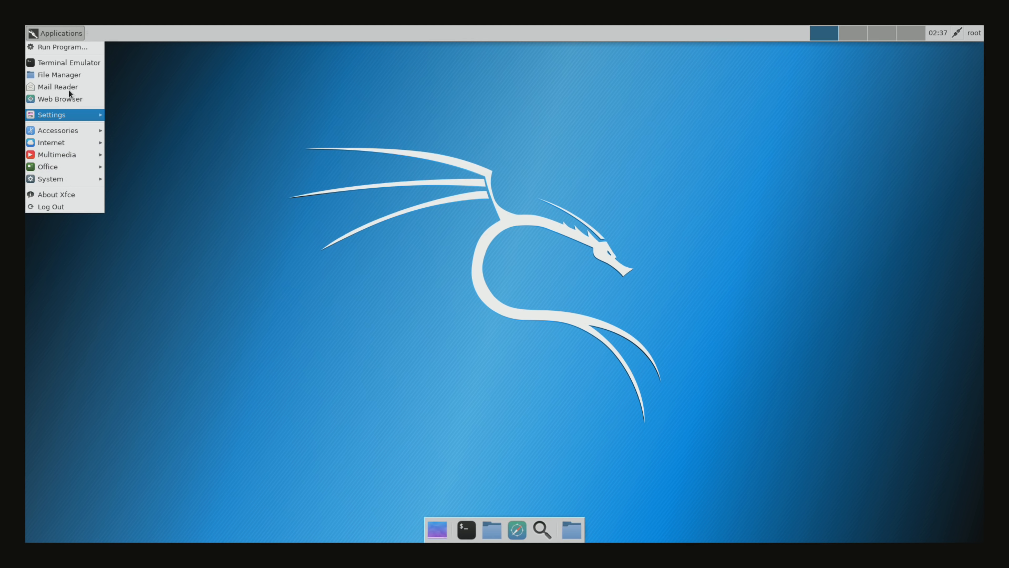
mouse_move(69, 62)
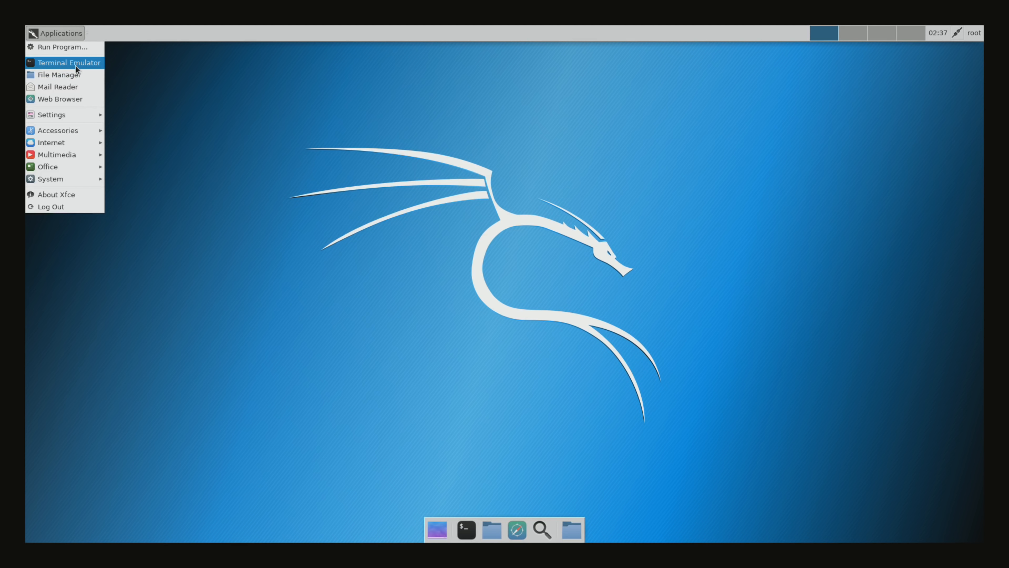
left_click(69, 63)
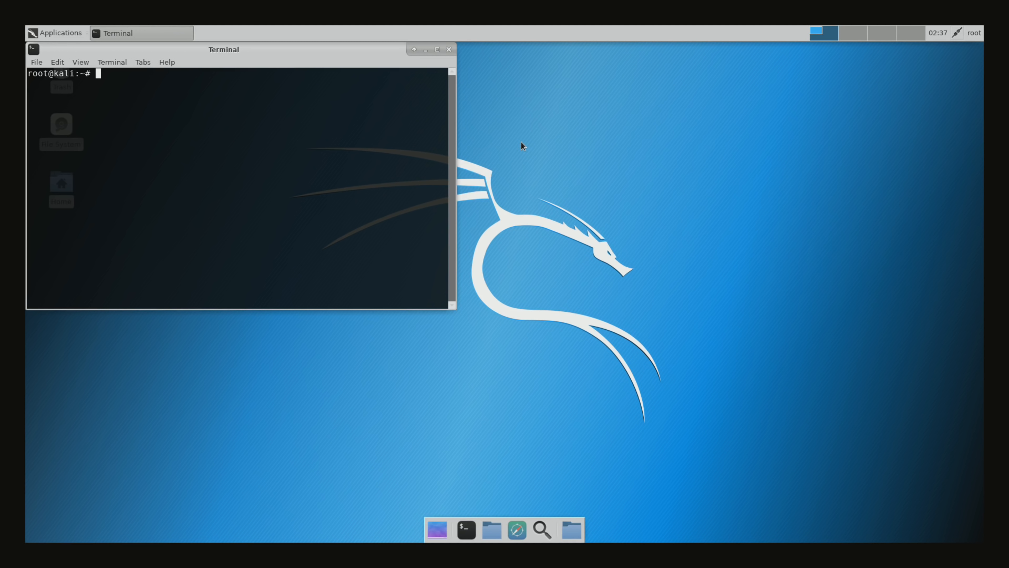
left_click(437, 48)
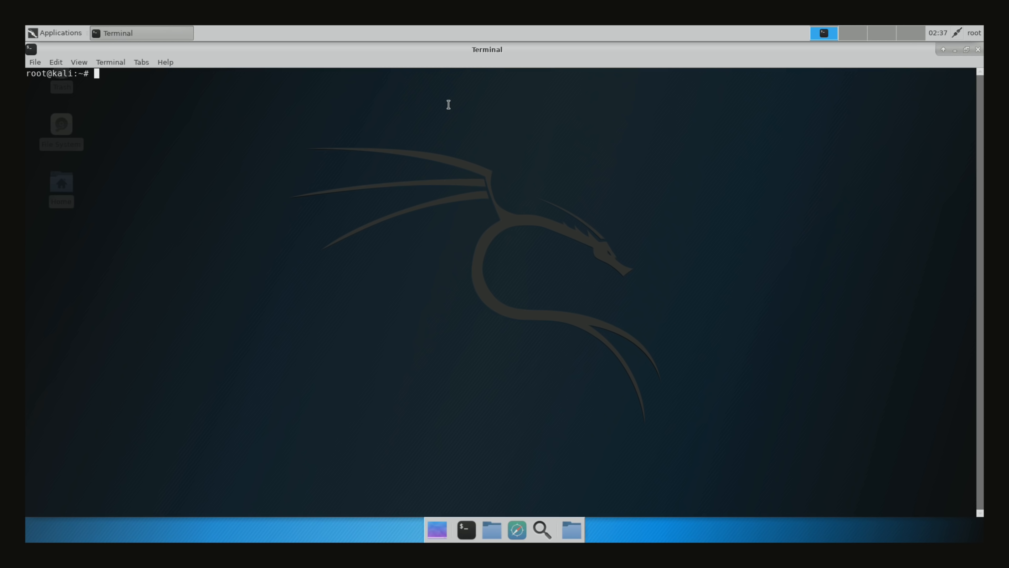
mouse_move(442, 119)
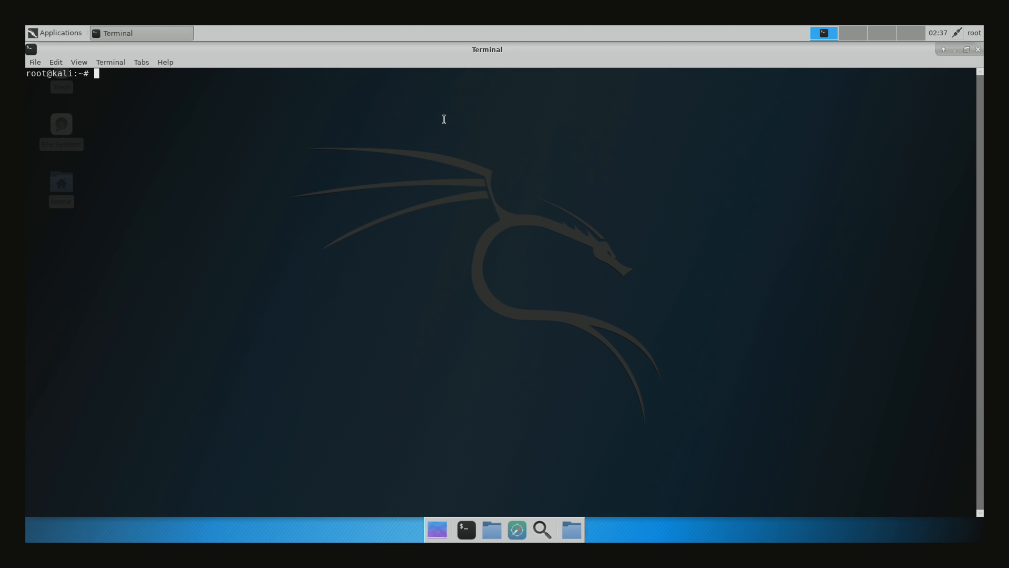
Run apt-get update to refresh the Kali package lists.
type("apt-")
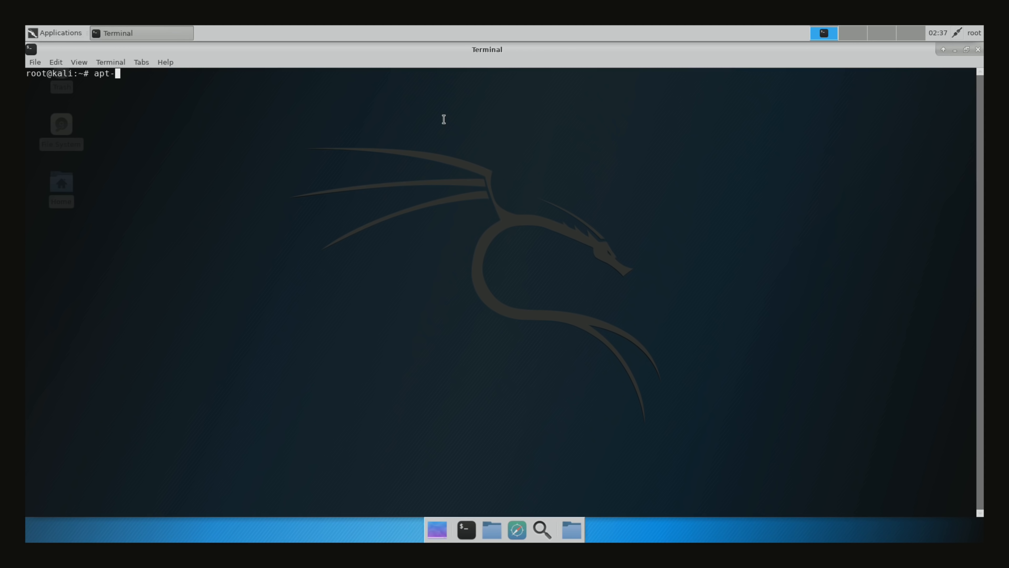
type("get")
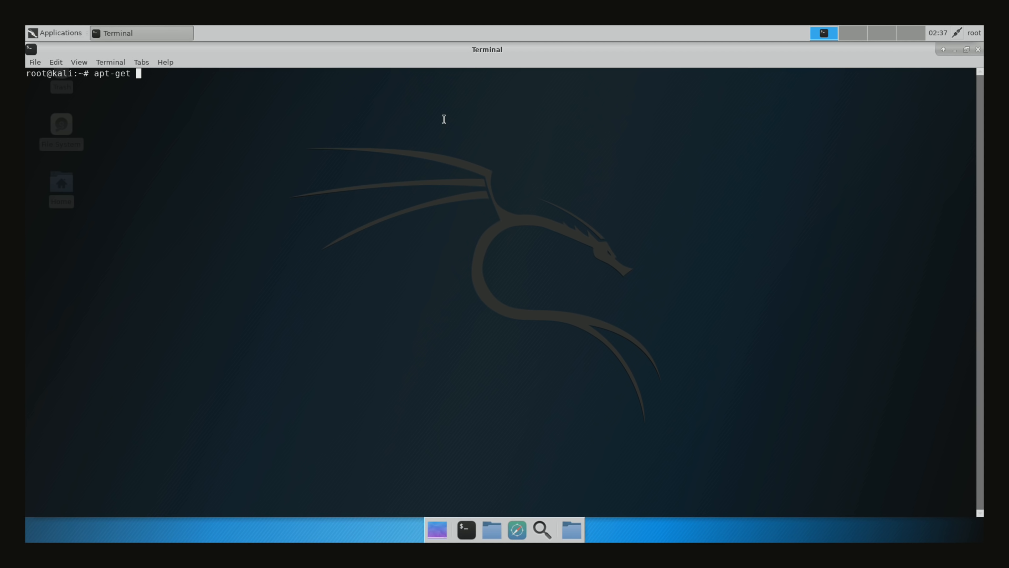
type("up")
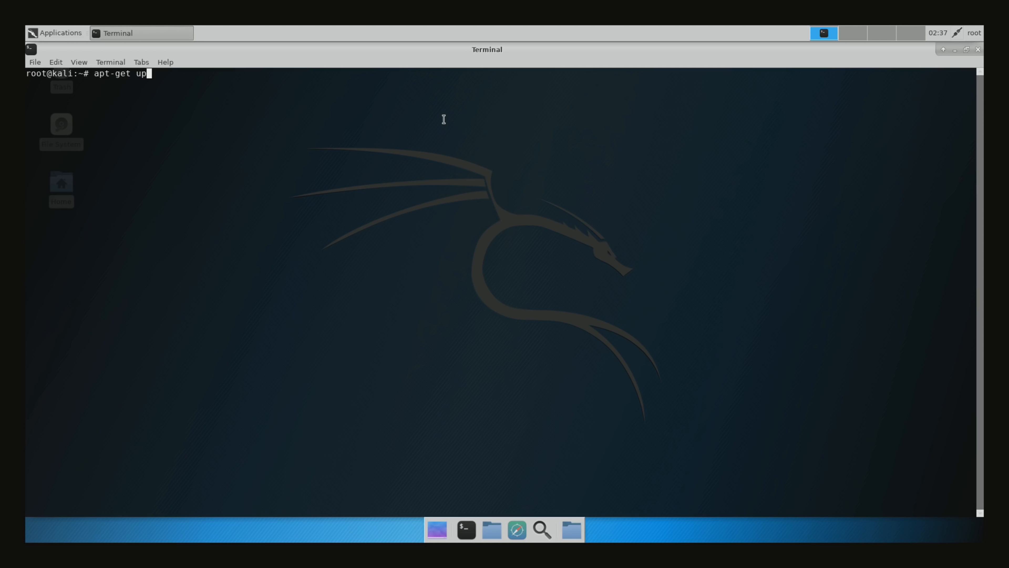
type("date")
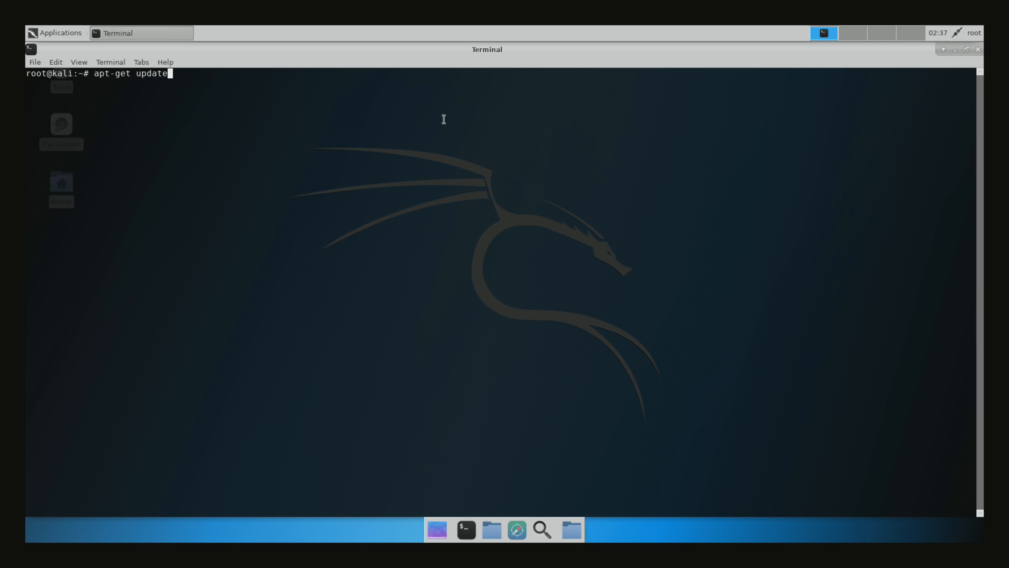
key("Return")
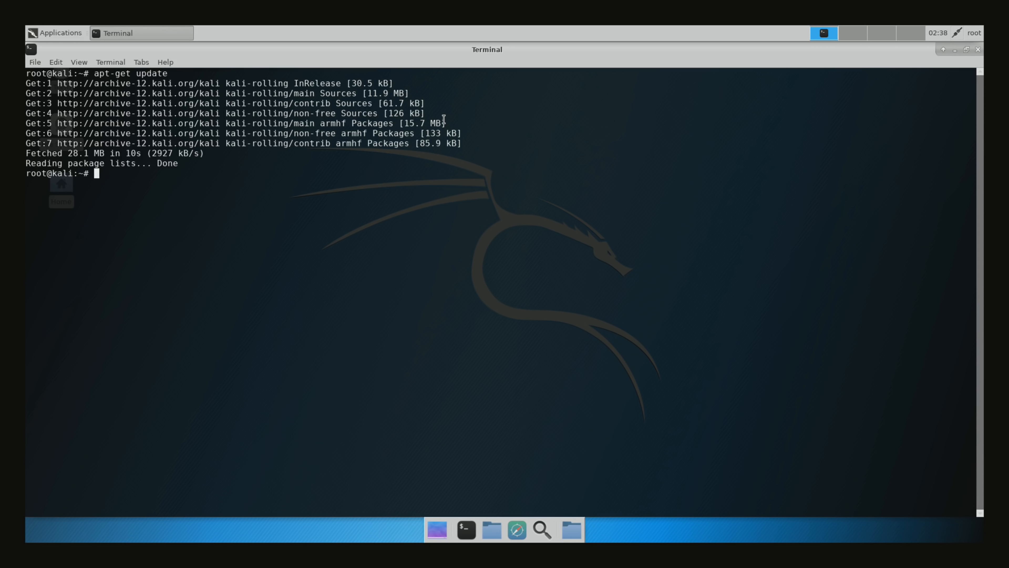
Run apt-get upgrade and answer y to upgrade all 351 installed packages.
type("apt")
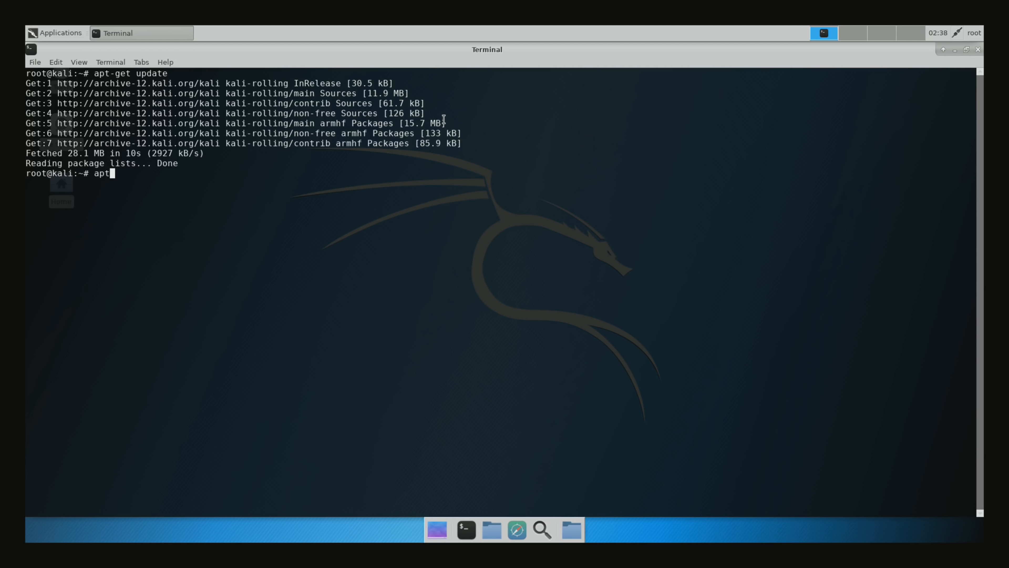
type("-get")
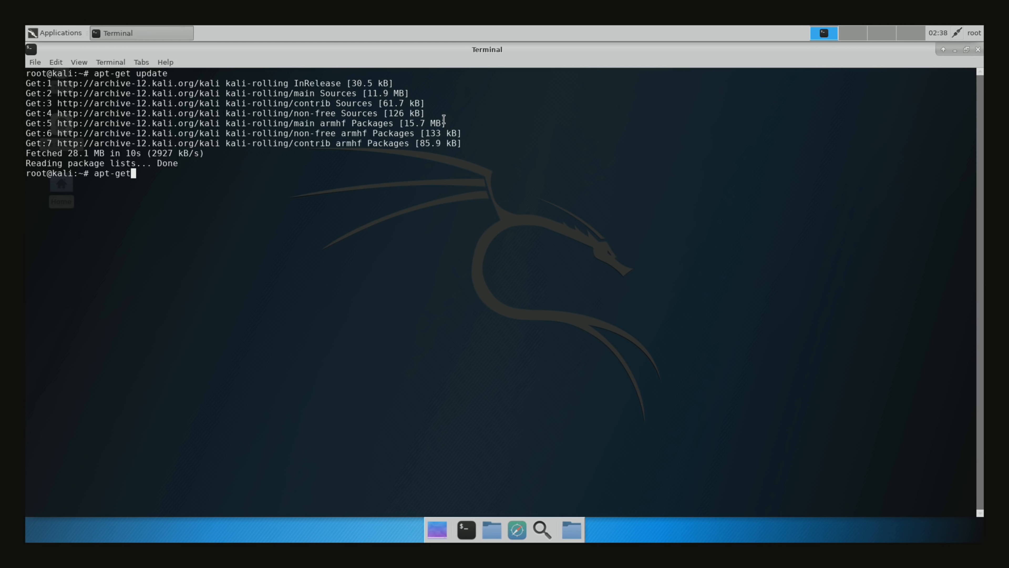
type("up")
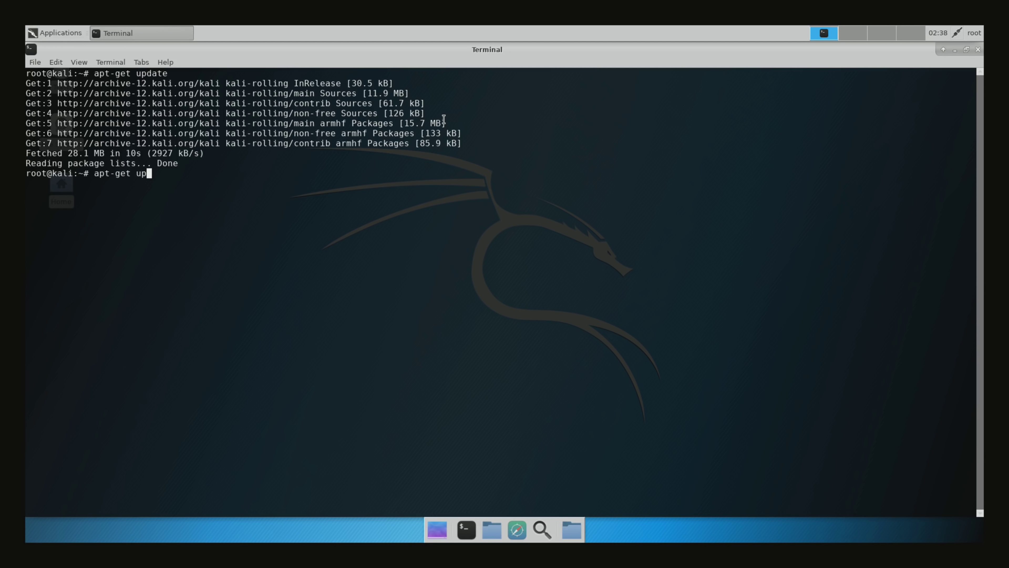
type("grade")
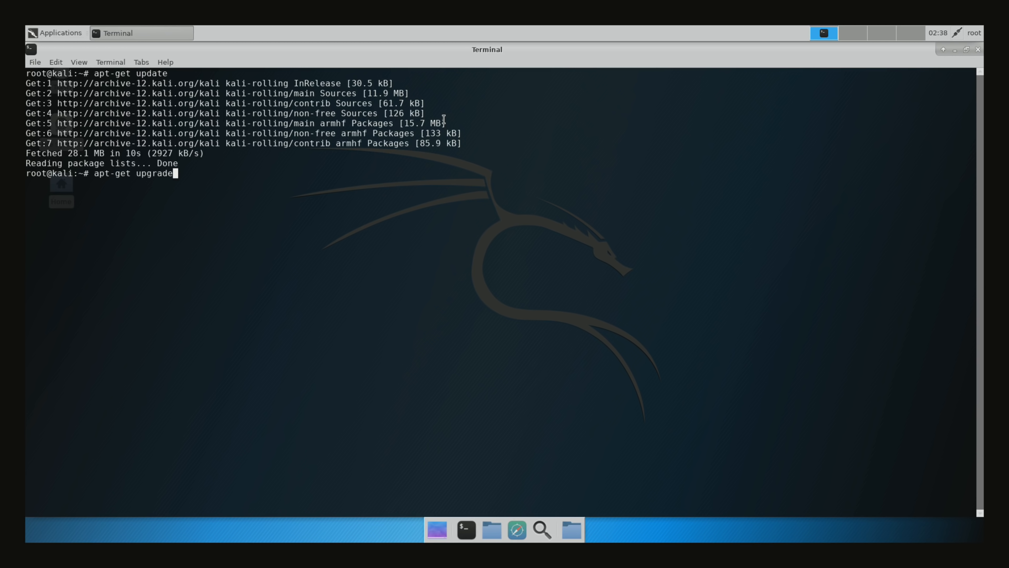
key("Return")
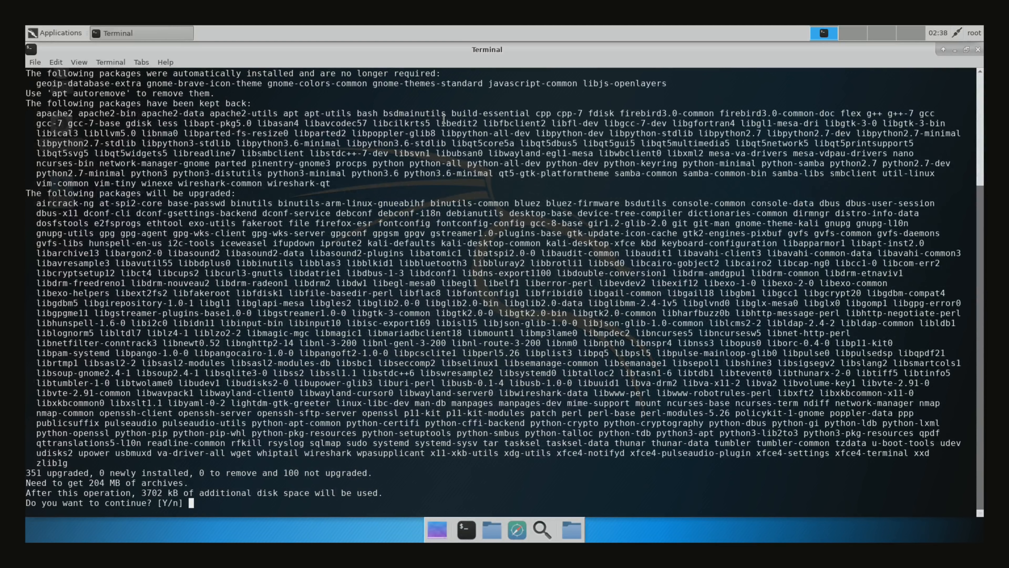
type("y")
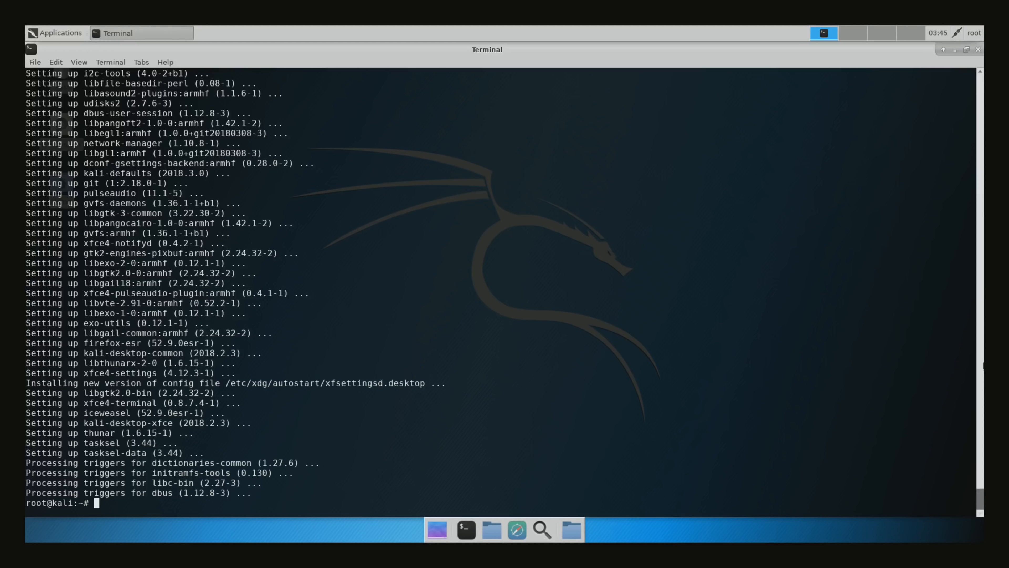
Run the corrected 'apt-get install gparted' after the misspelled 'gpartd' attempt, answering y.
type("apt-get install gpartd")
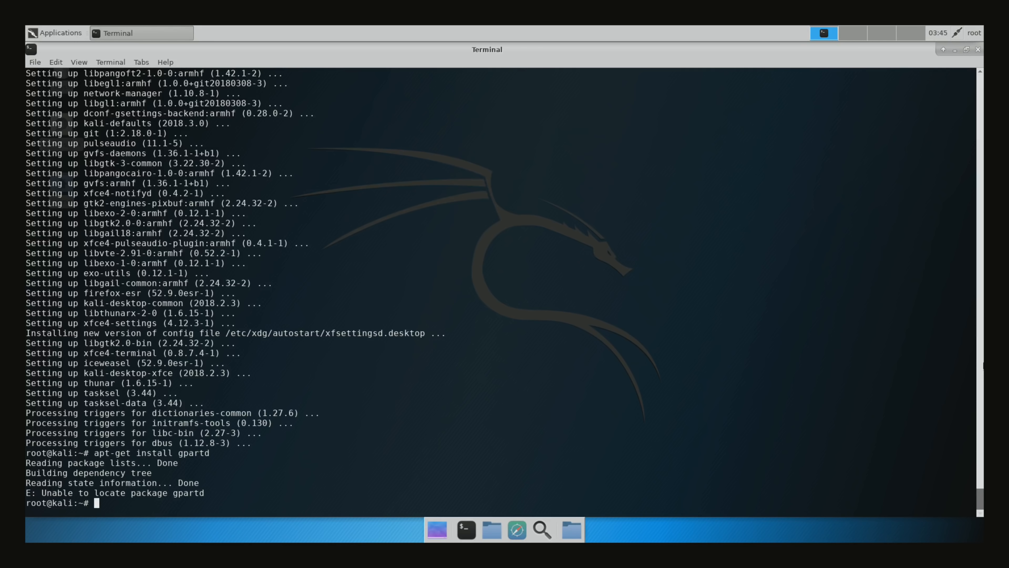
type("apt-get i")
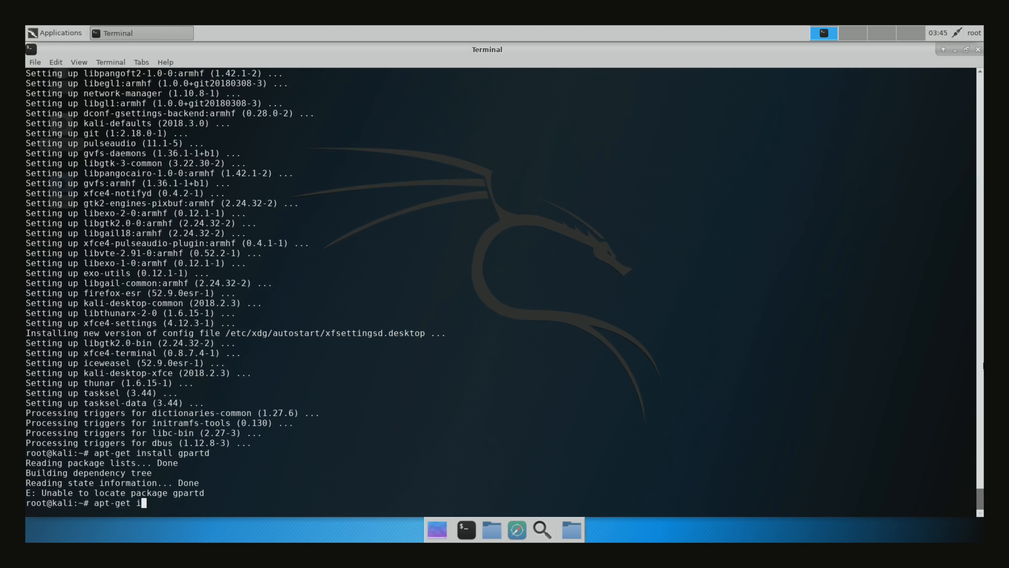
type("nstall")
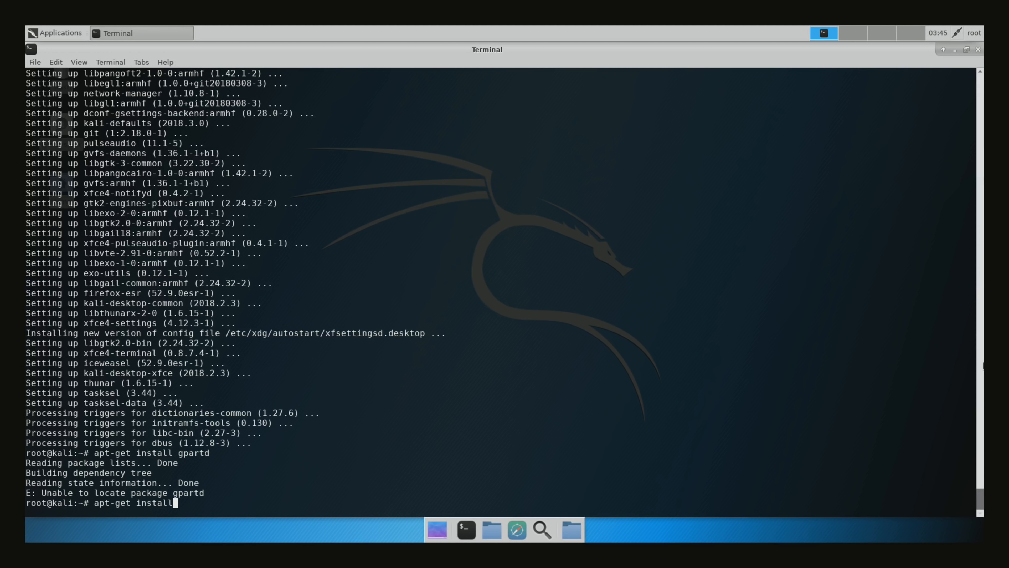
type("g")
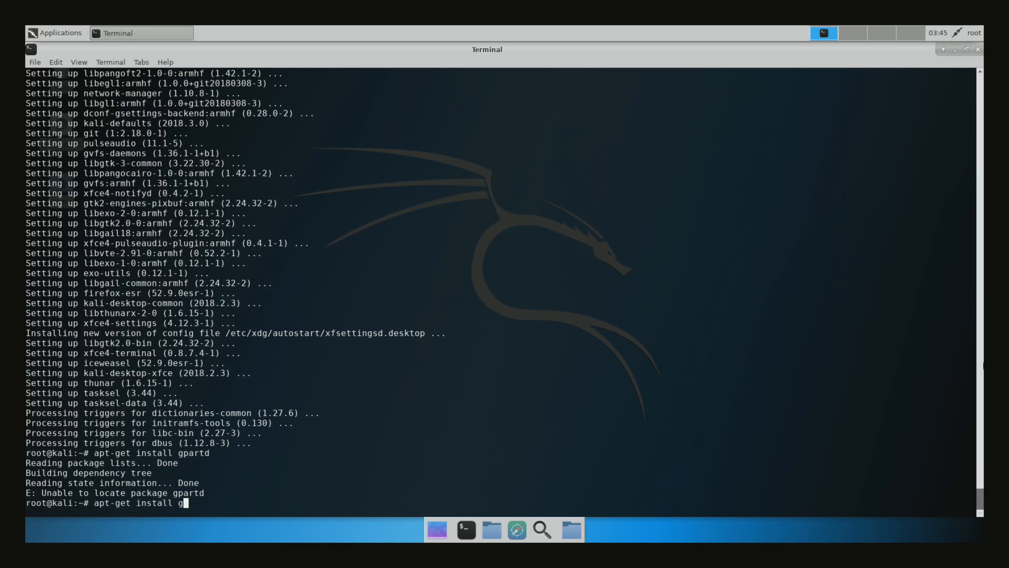
type("parted")
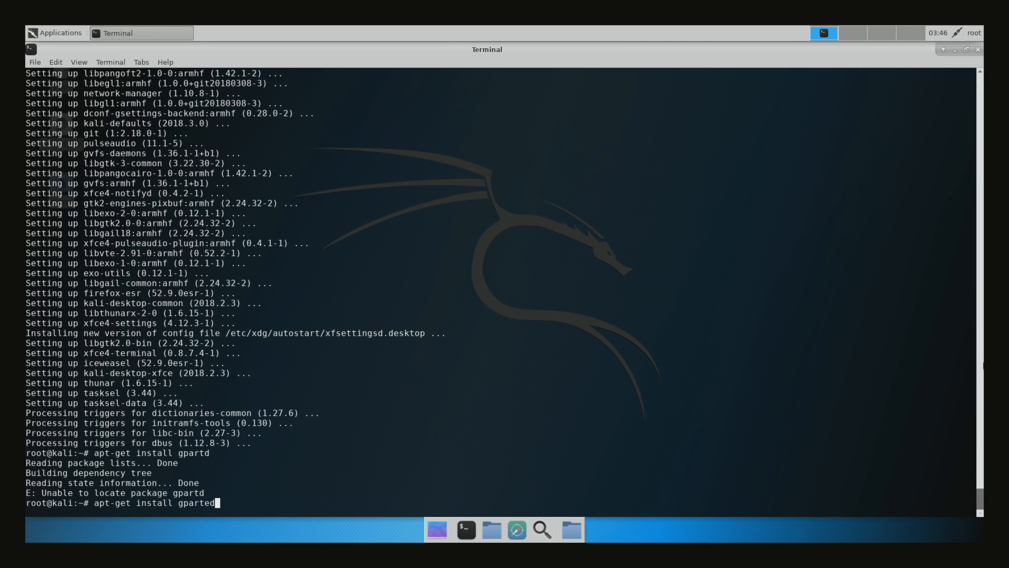
key("Return")
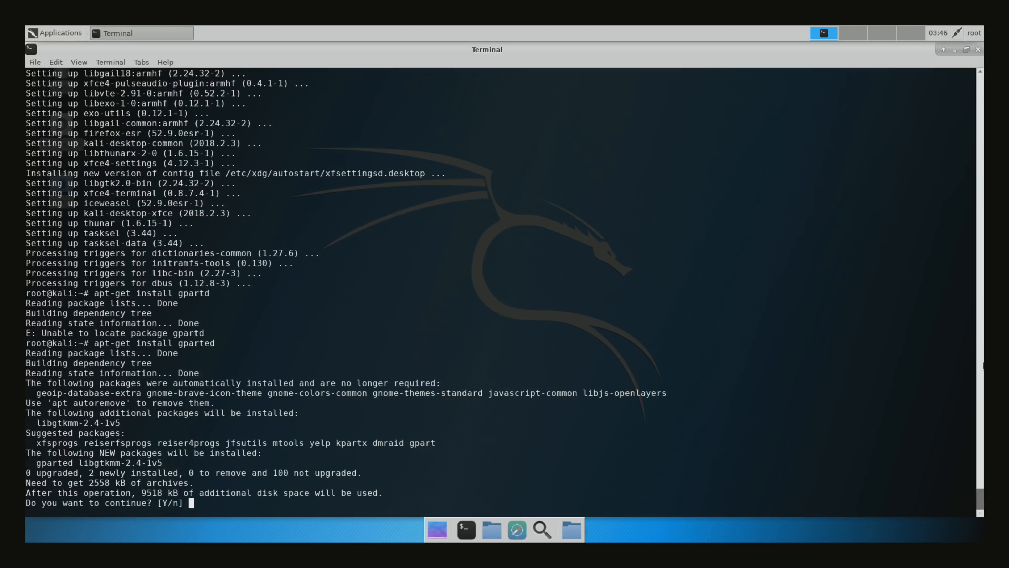
type("y")
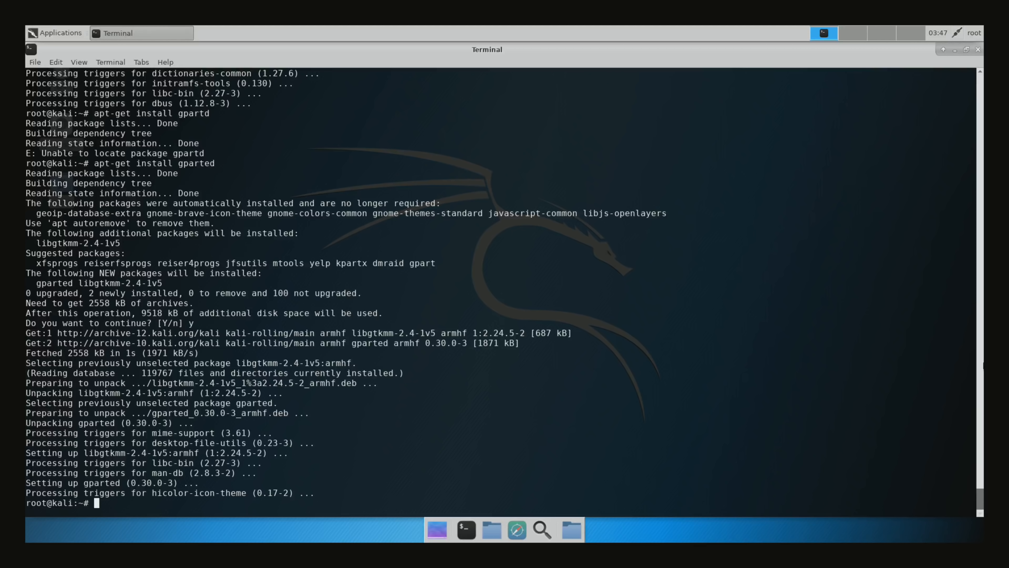
type("gpar")
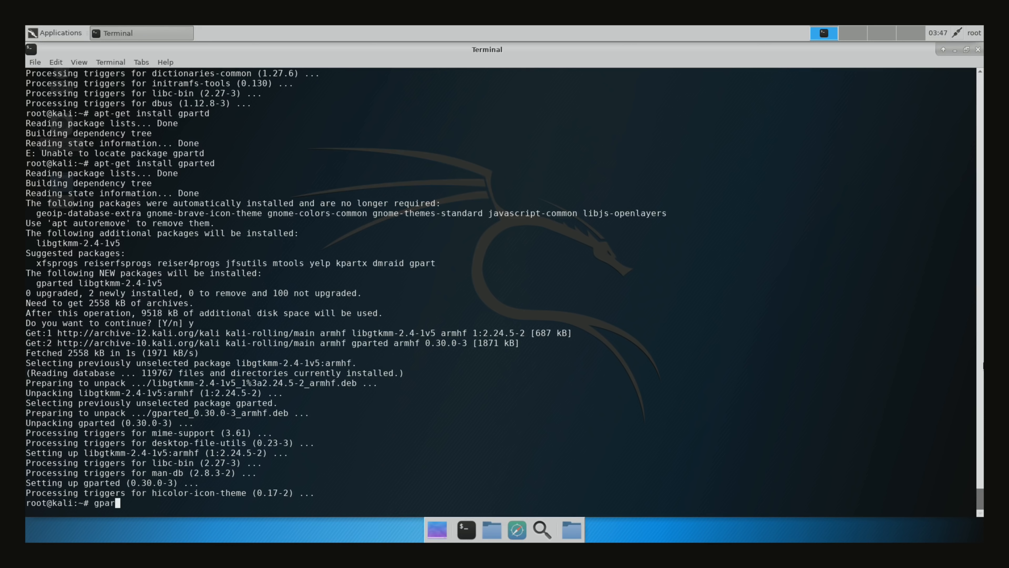
Launch gparted and resize /dev/mmcblk0p2 to its maximum 14.78 GiB, queued as pending.
key("Return")
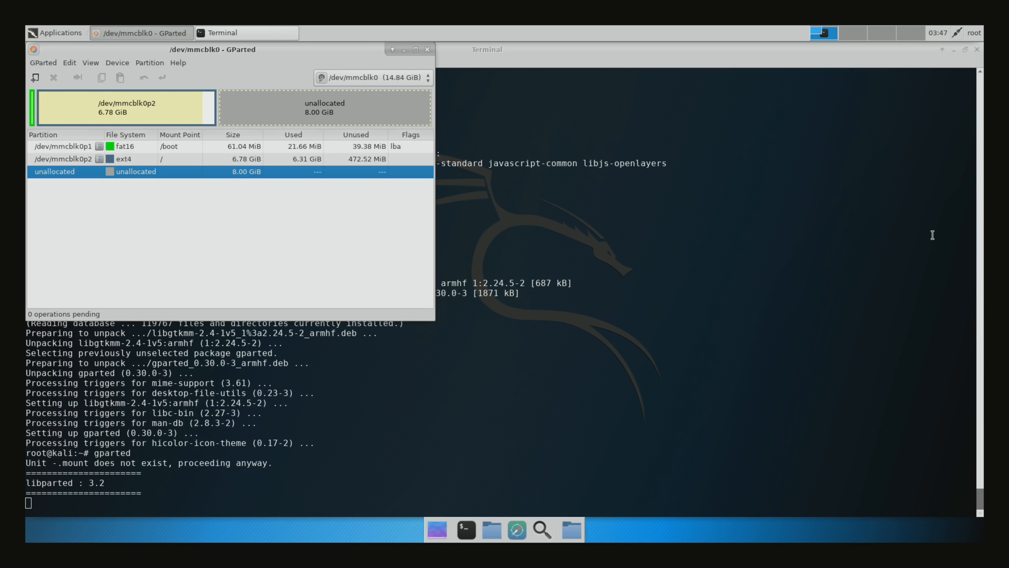
mouse_move(201, 135)
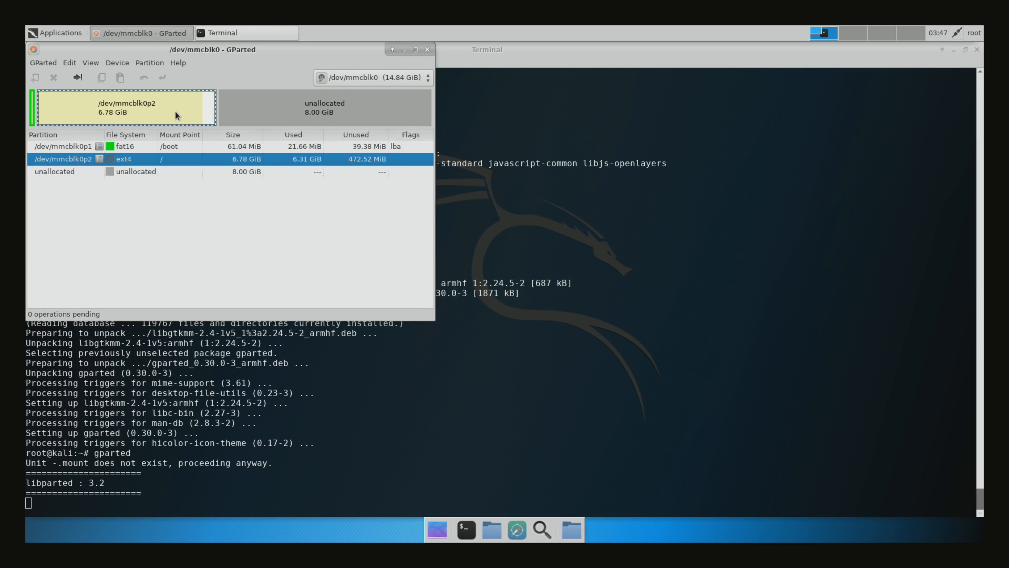
mouse_move(277, 114)
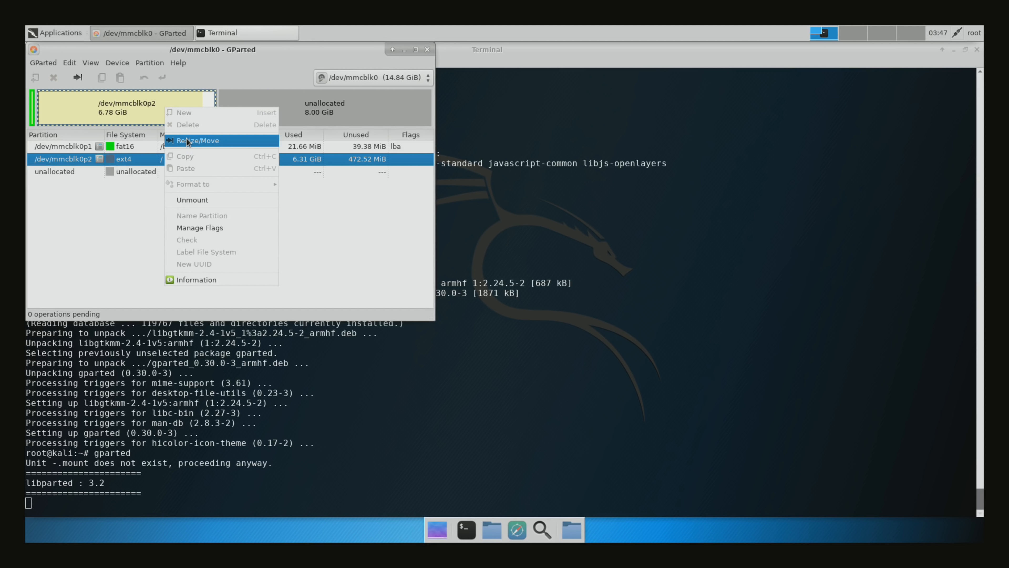
left_click(201, 140)
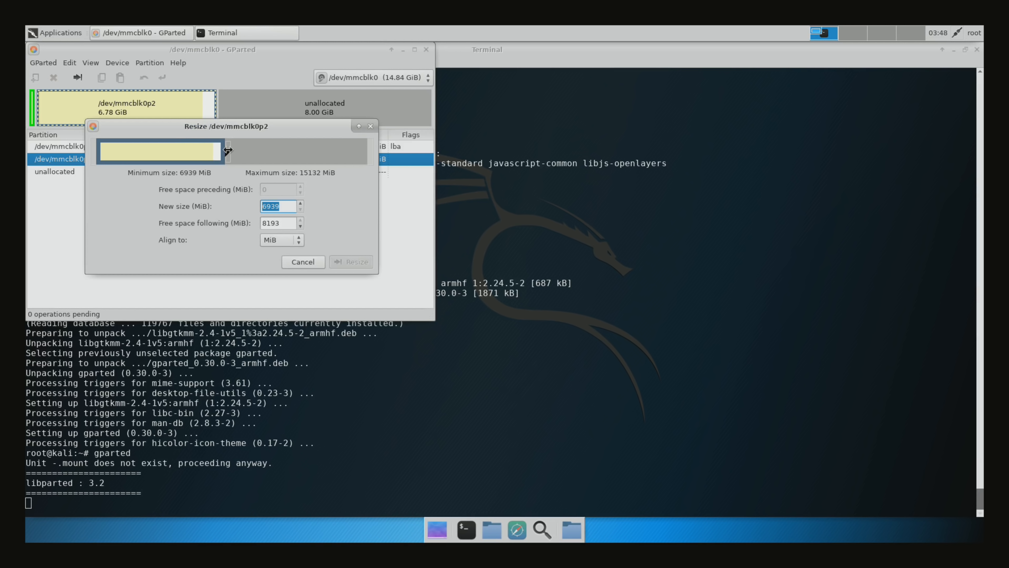
left_click_drag(212, 151, 227, 150)
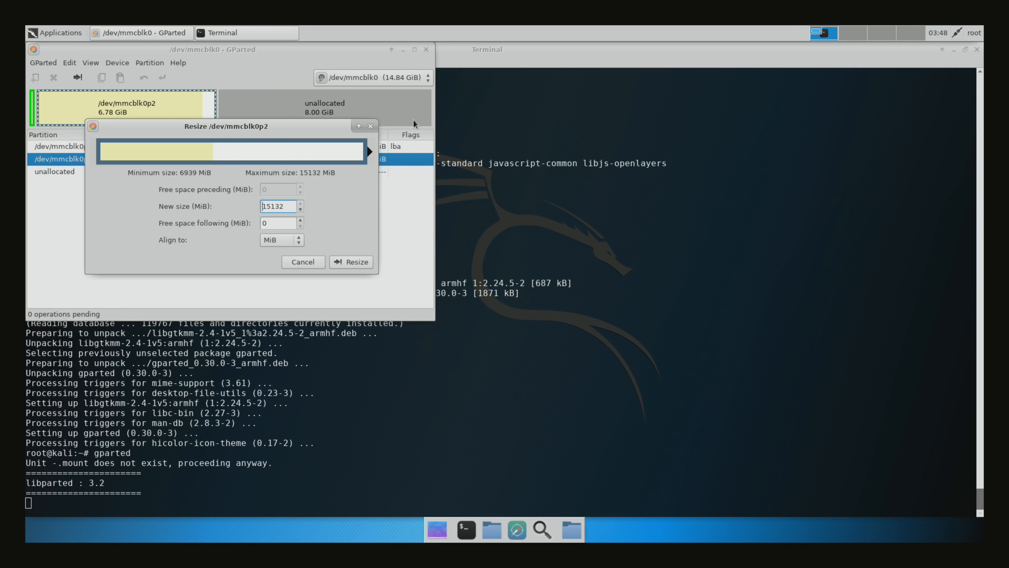
mouse_move(247, 220)
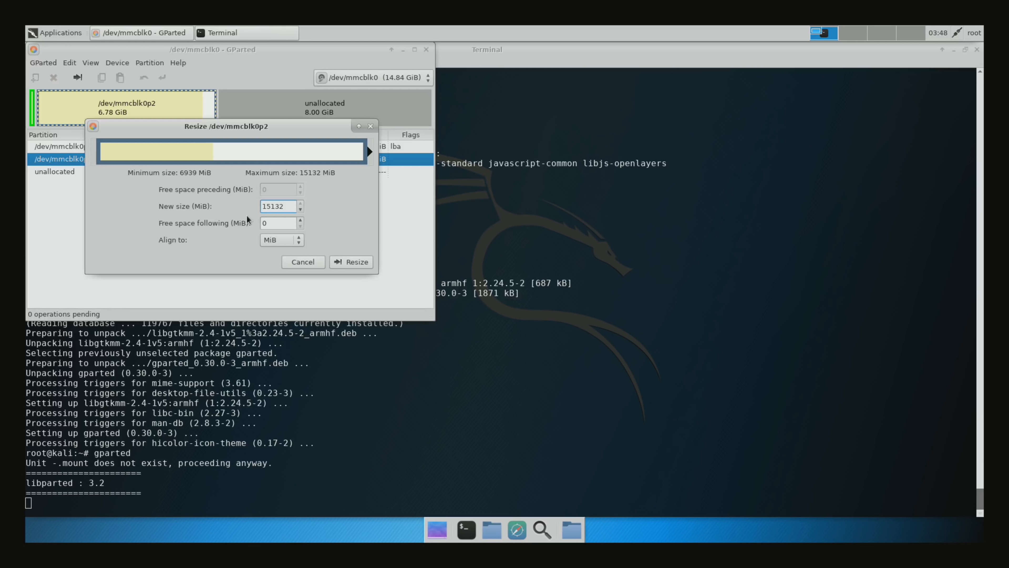
left_click(351, 262)
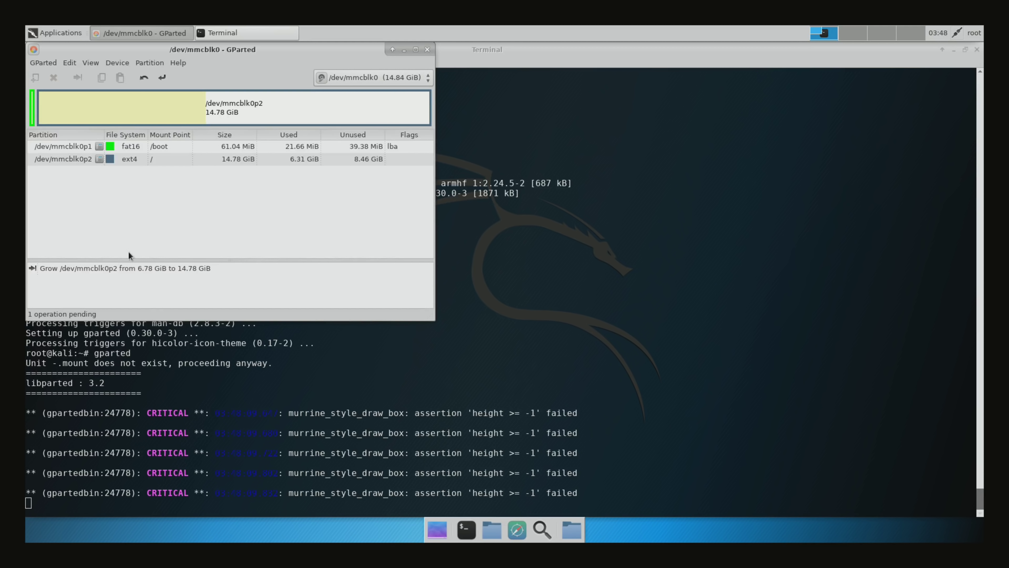
mouse_move(45, 56)
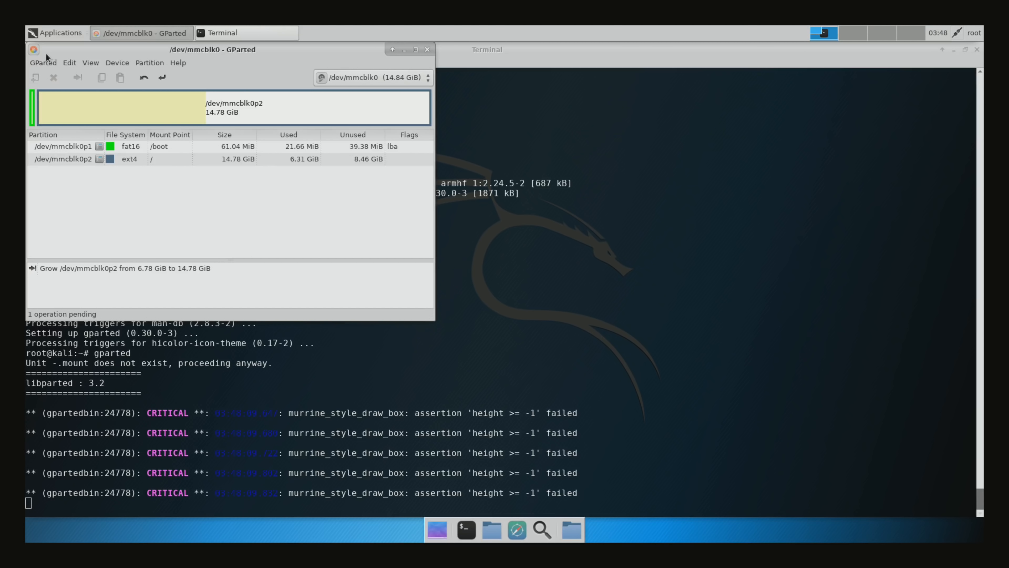
Apply all pending operations so /dev/mmcblk0p2 grows to 14.78 GiB, then dismiss the report.
left_click(68, 62)
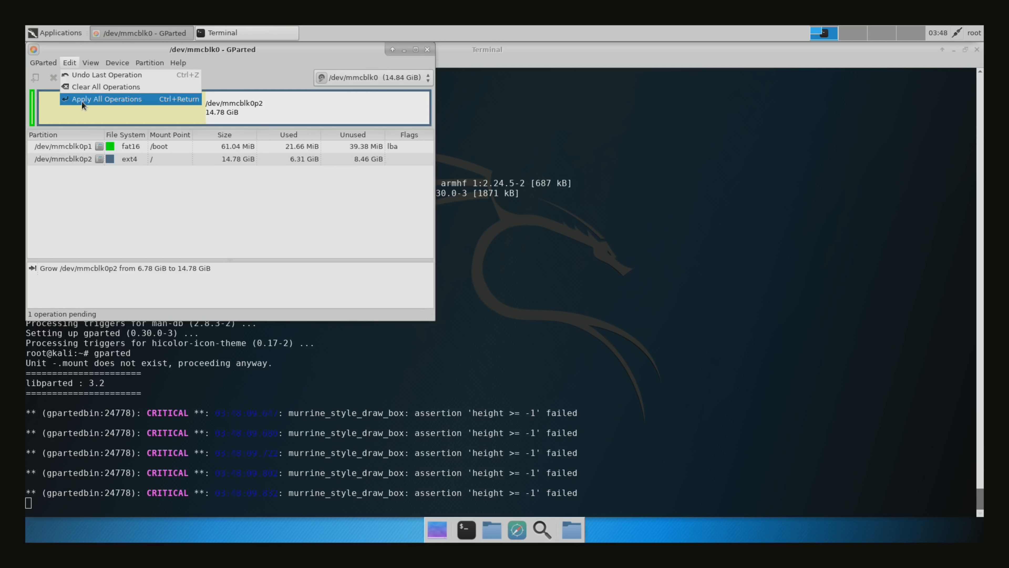
left_click(106, 98)
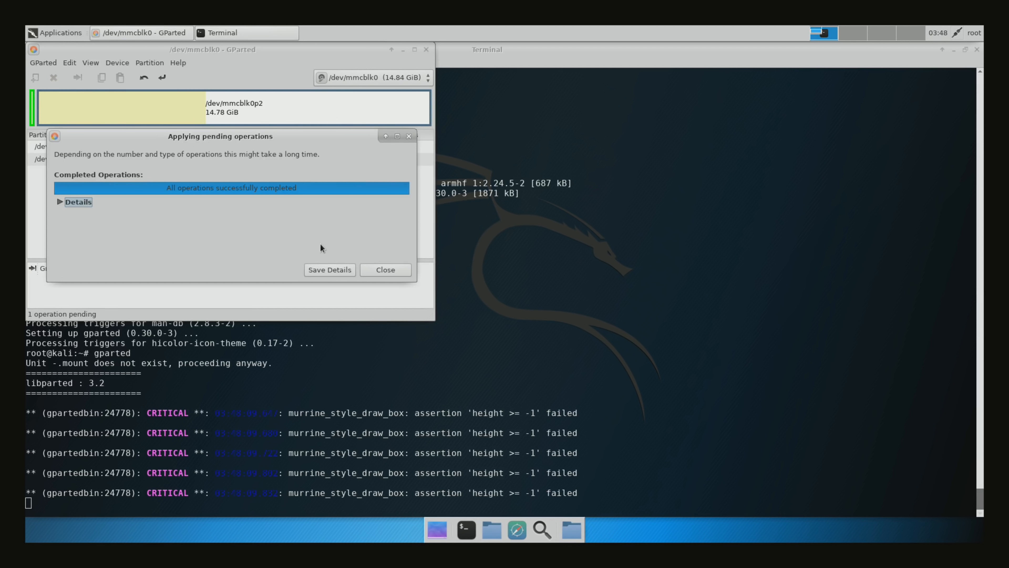
left_click(385, 269)
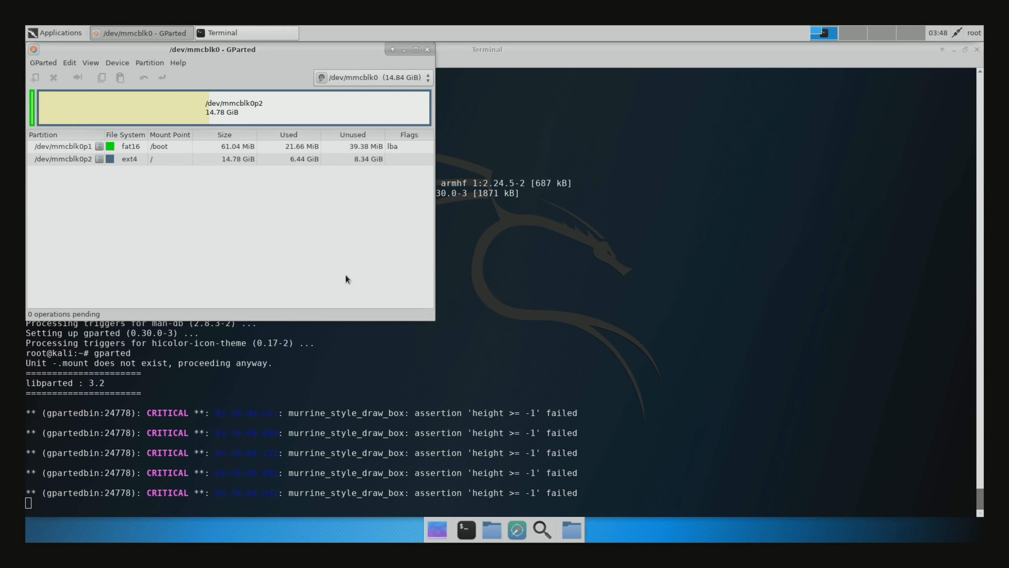
mouse_move(320, 232)
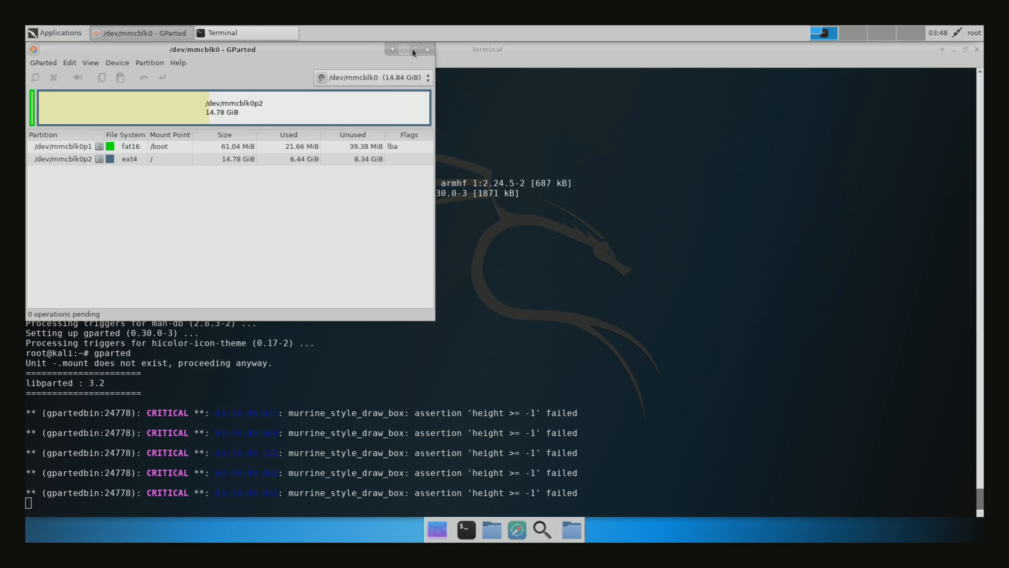
Close GParted and run 'apt-get install kali-linux-full', listing the packages to install.
left_click(404, 49)
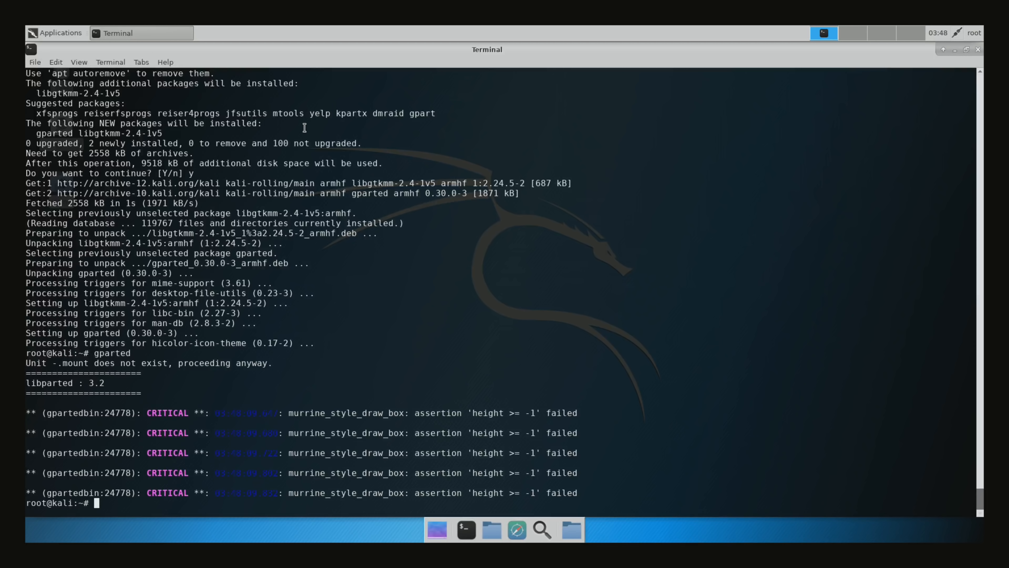
mouse_move(284, 147)
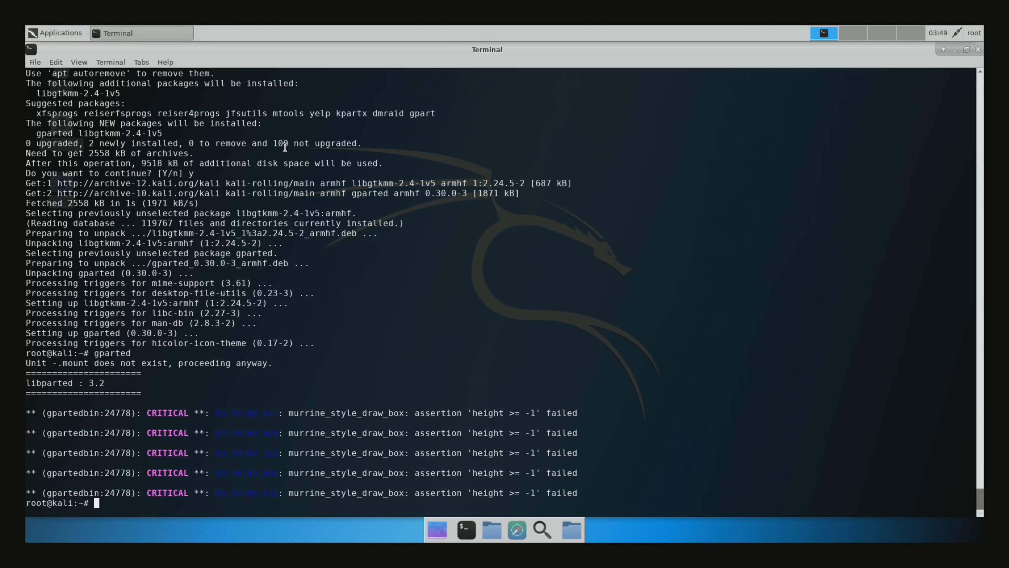
type("apt-get inst")
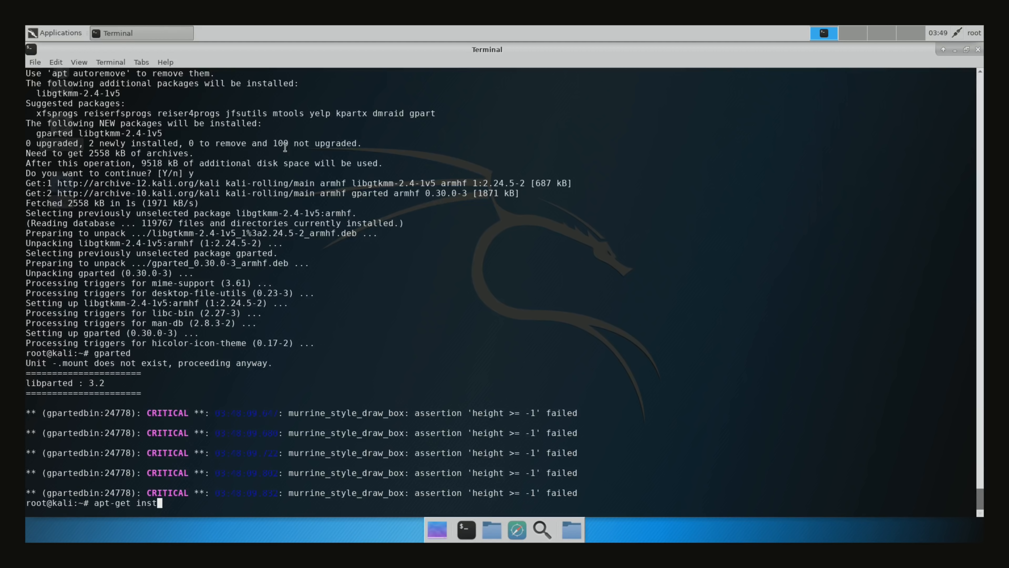
type("all")
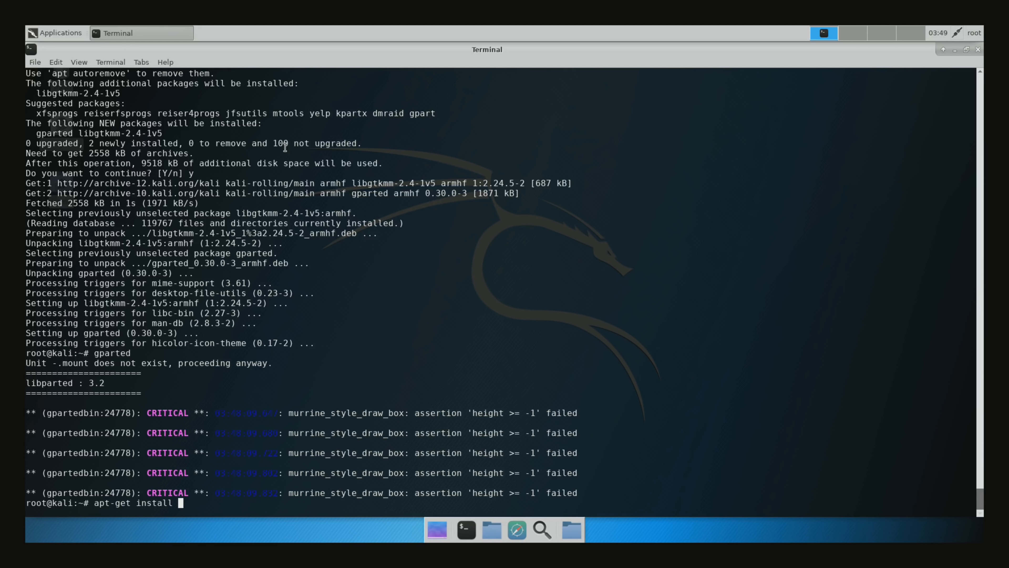
type("kali-")
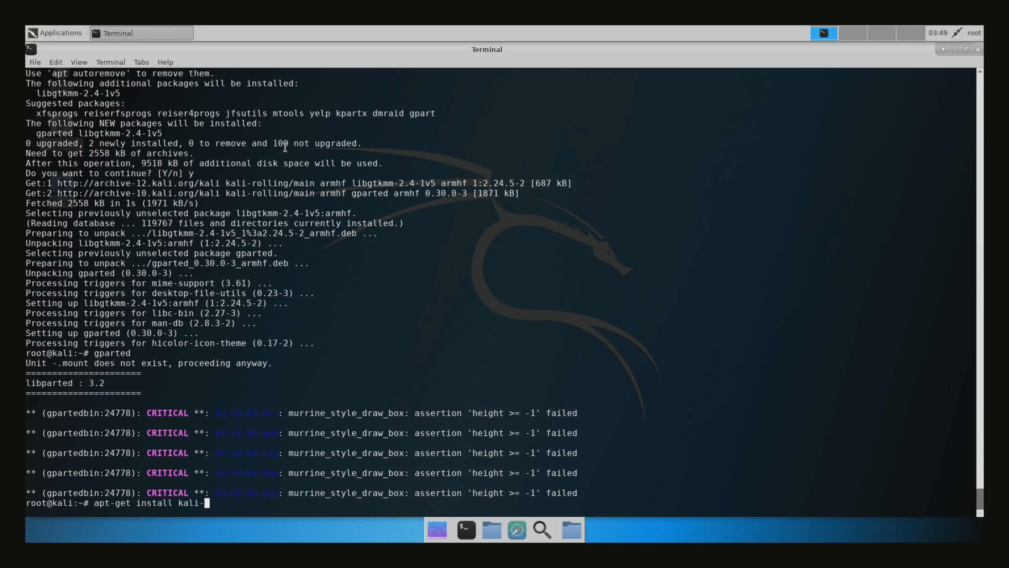
type("linux")
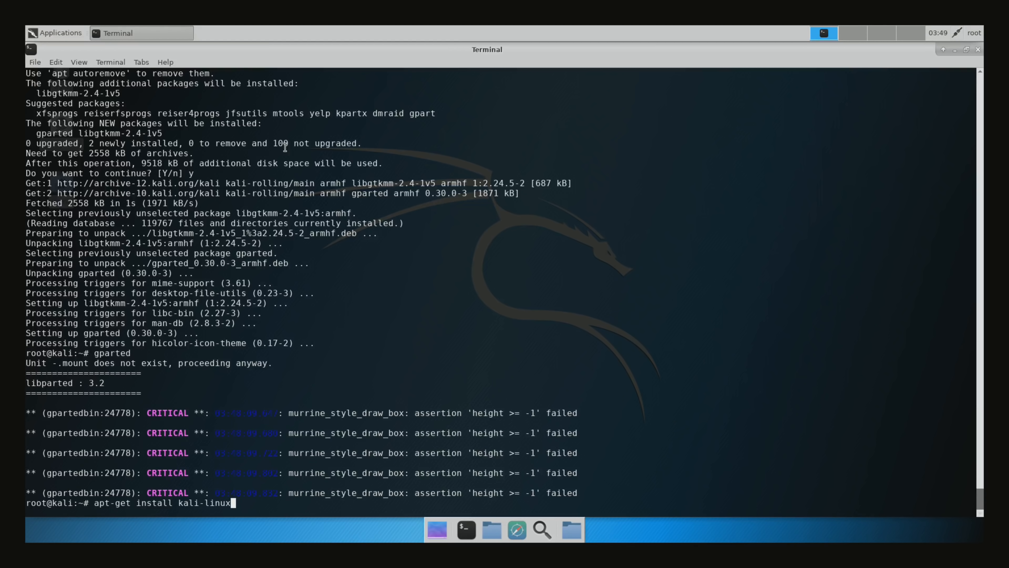
type("-full")
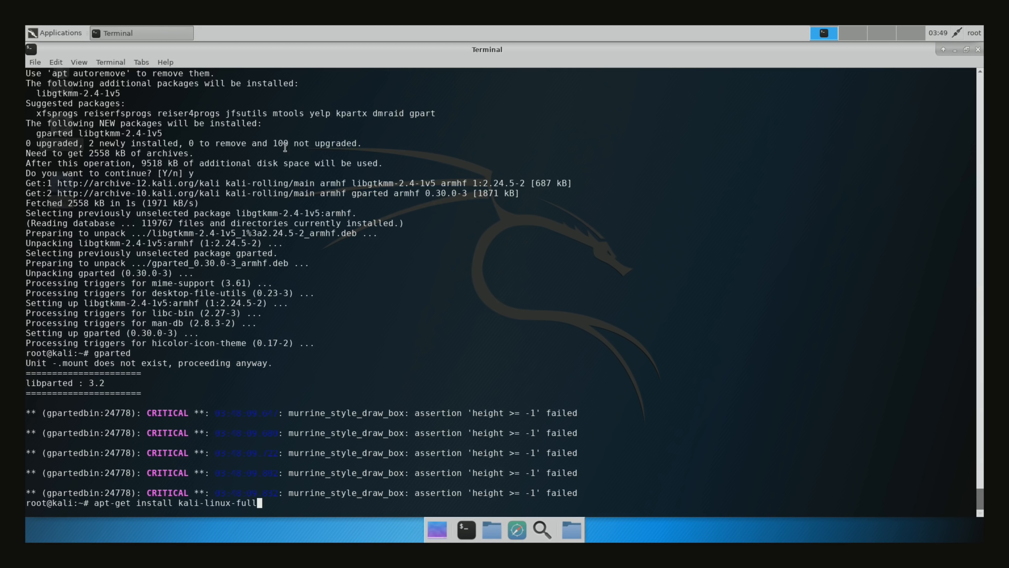
key("Return")
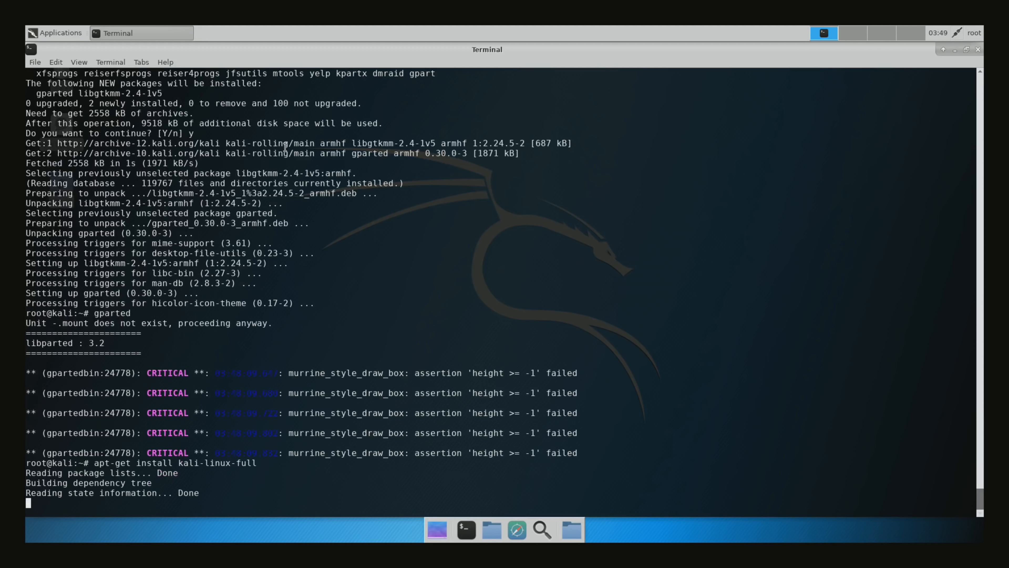
scroll("down", 3)
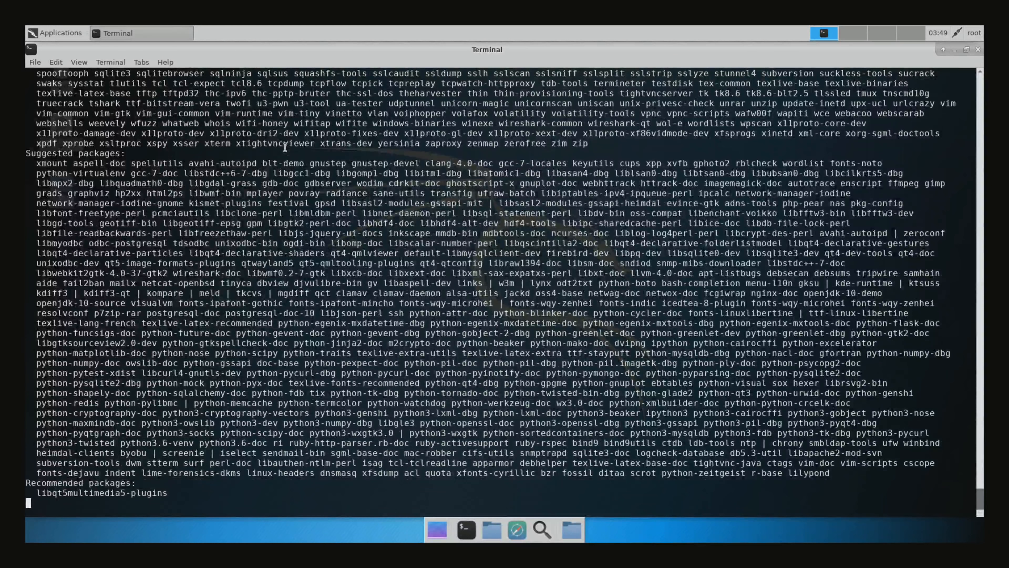